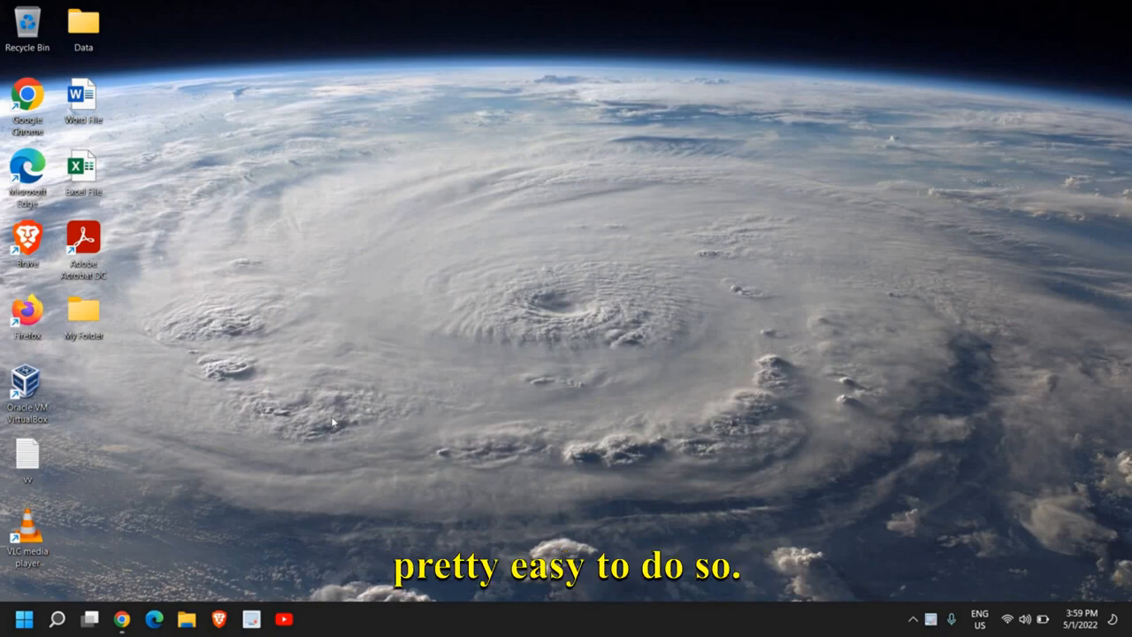
{"action": "mouse_move", "coordinate": [234, 418]}
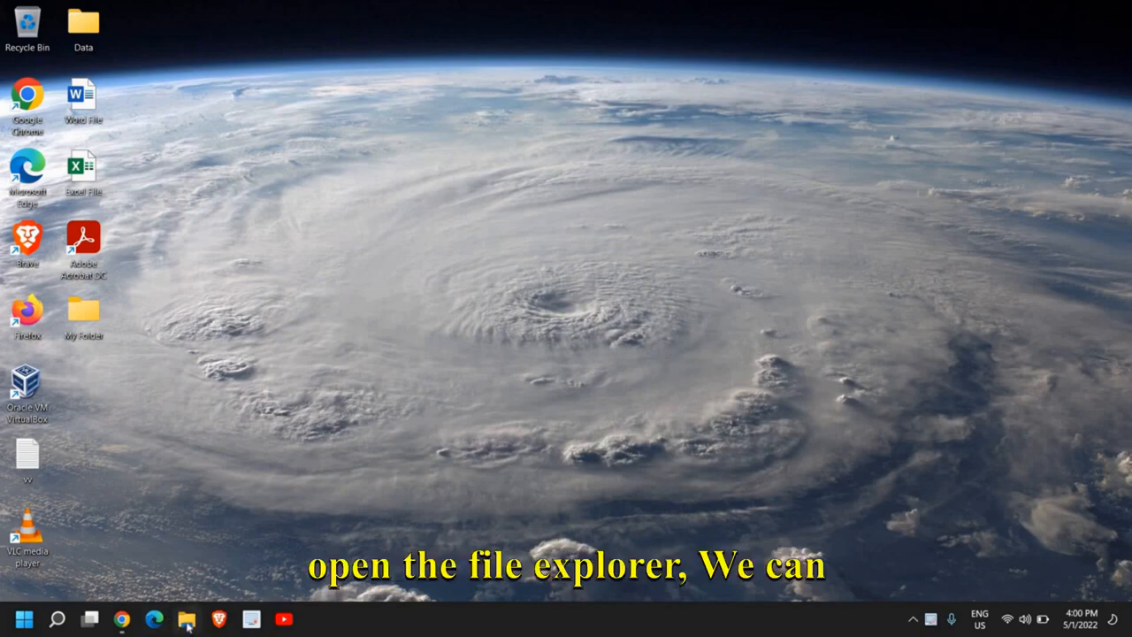
Browse File Explorer to C:\Windows\SoftwareDistribution and select the Download folder
{"action": "left_click", "coordinate": [186, 619]}
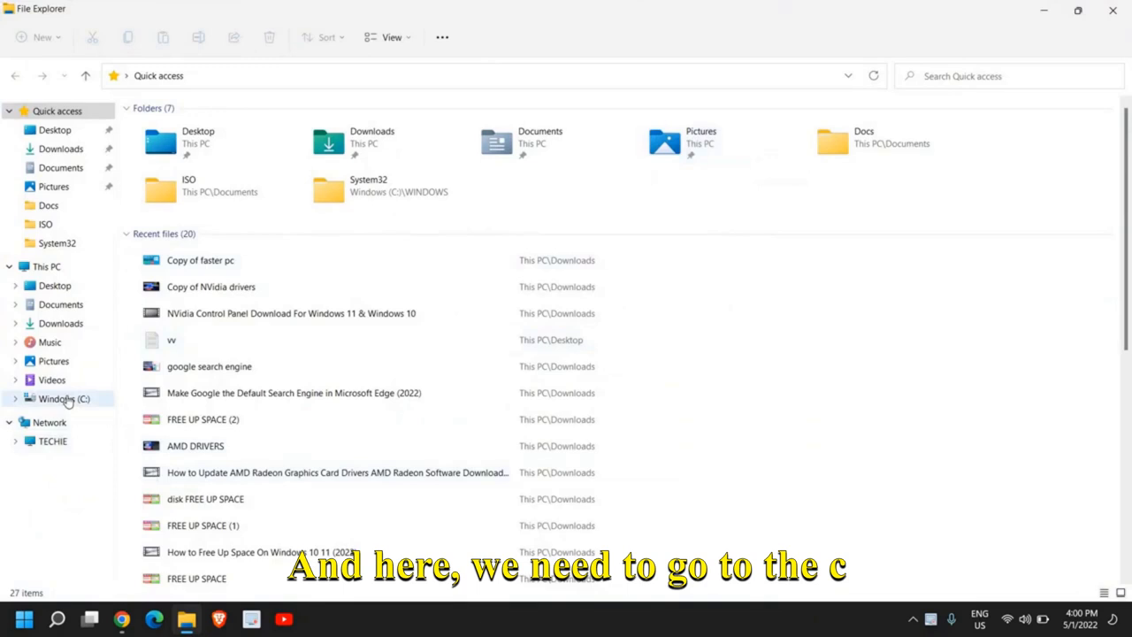
{"action": "left_click", "coordinate": [63, 398]}
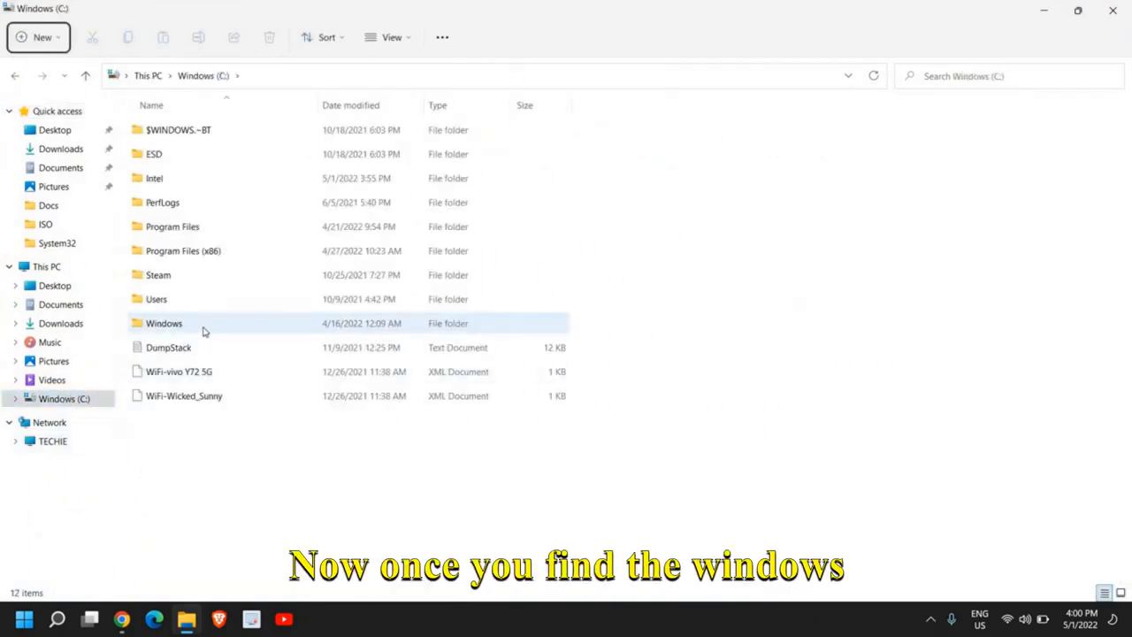
{"action": "double_click", "coordinate": [164, 322]}
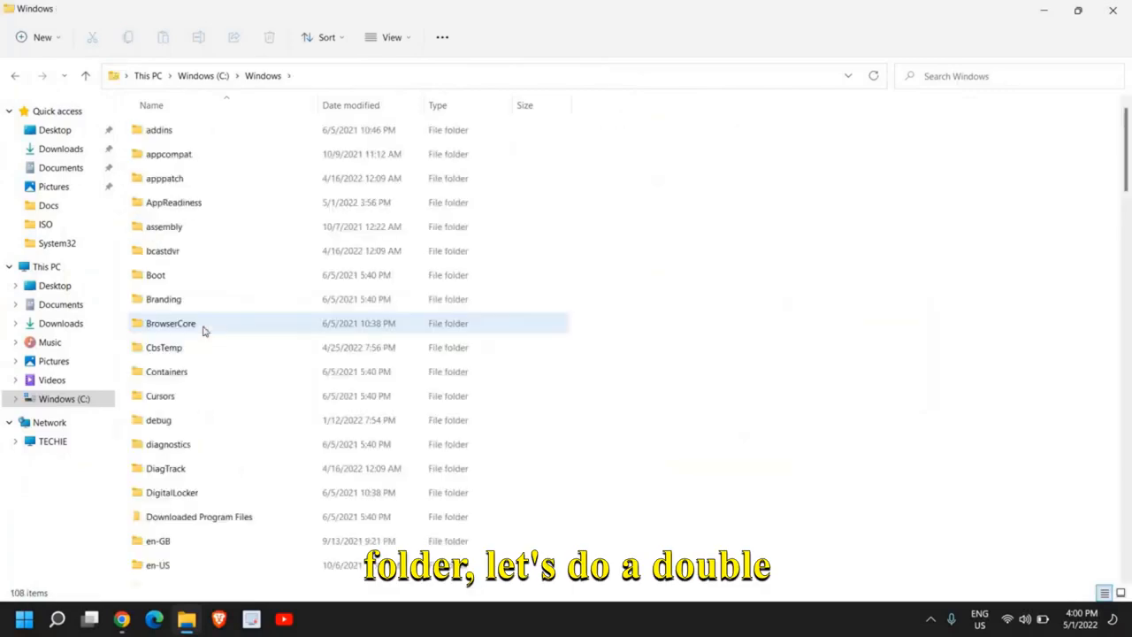
{"action": "scroll", "scroll_direction": "down", "scroll_amount": 3}
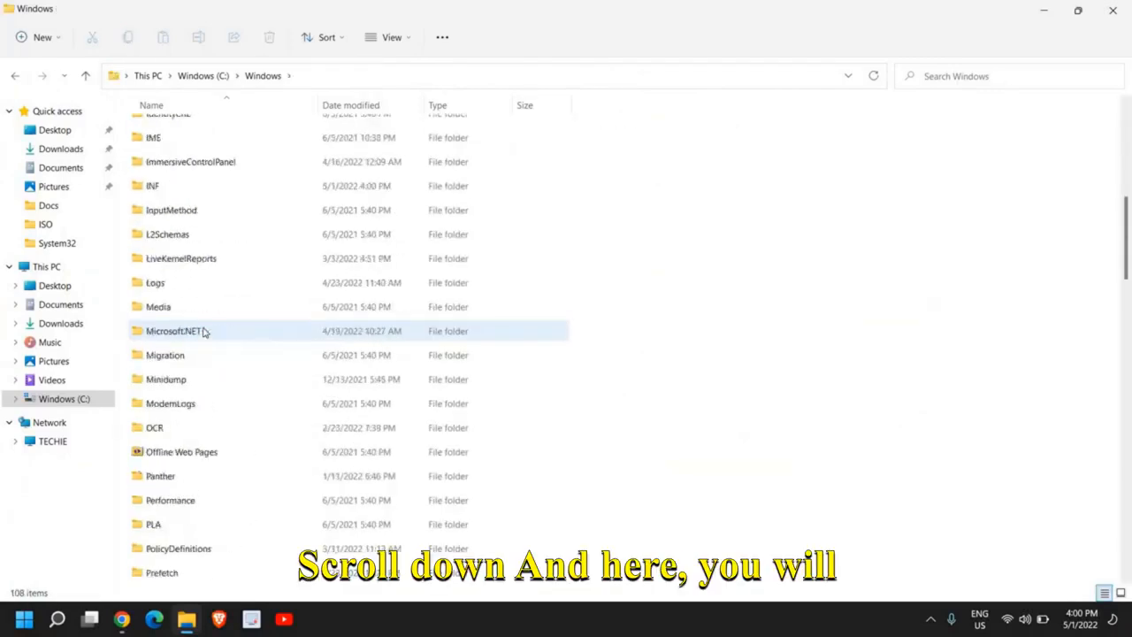
{"action": "scroll", "scroll_direction": "down", "scroll_amount": 3}
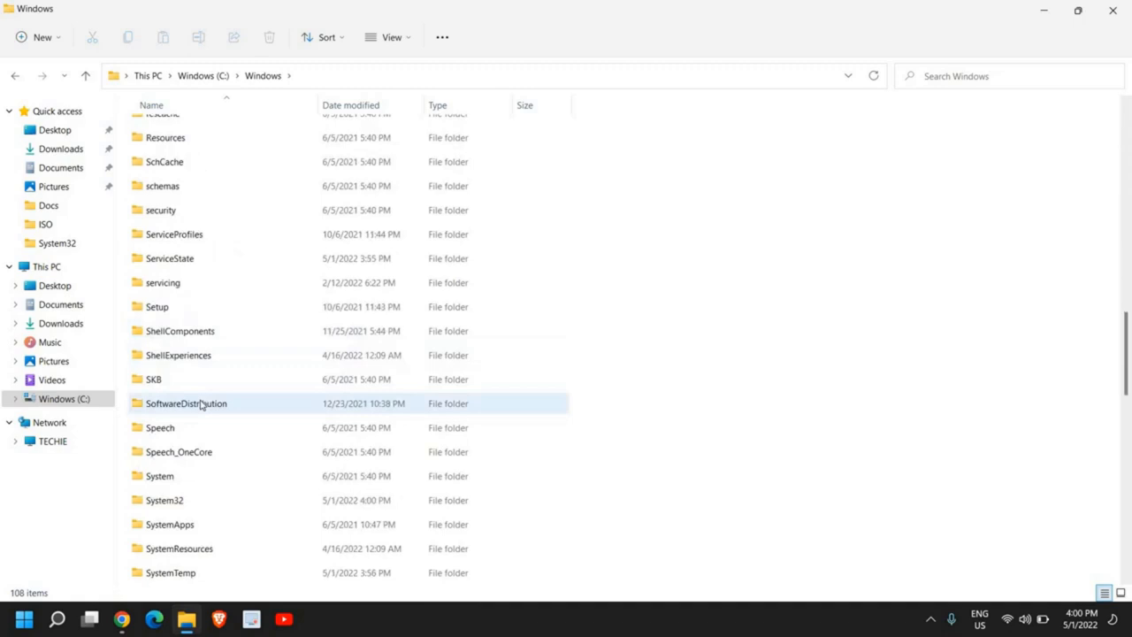
{"action": "mouse_move", "coordinate": [186, 413]}
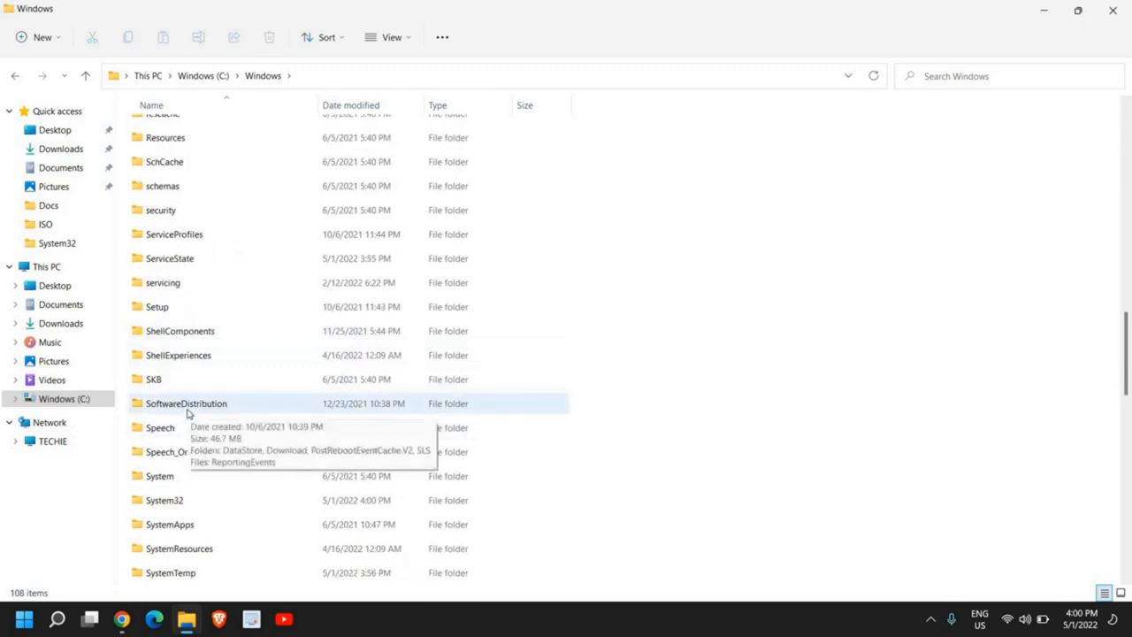
{"action": "double_click", "coordinate": [185, 403]}
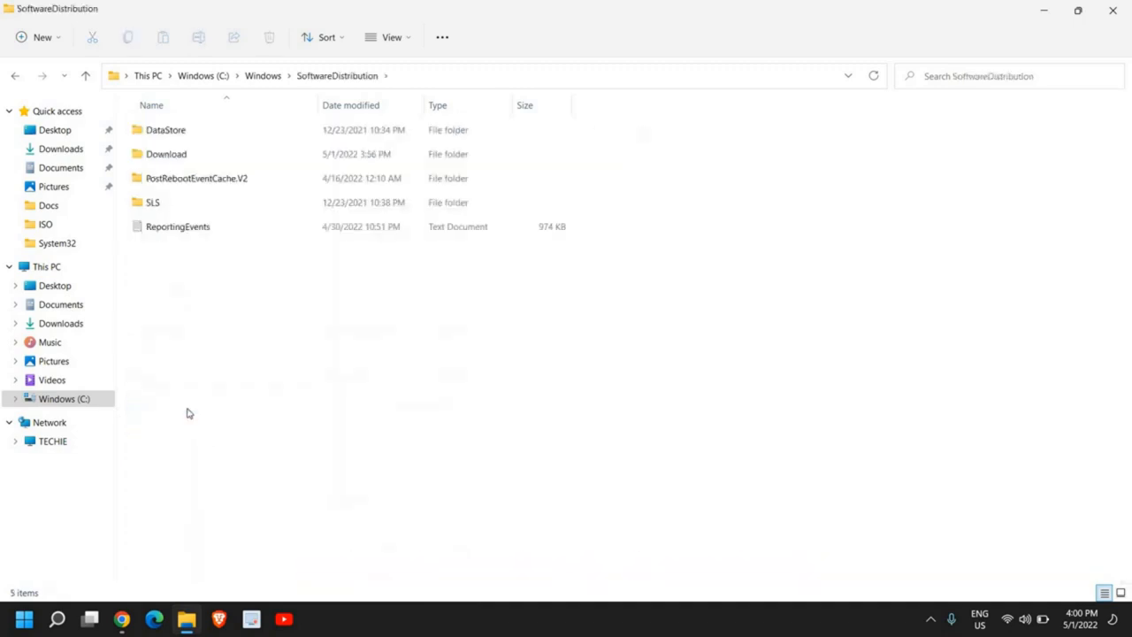
{"action": "left_click", "coordinate": [166, 153]}
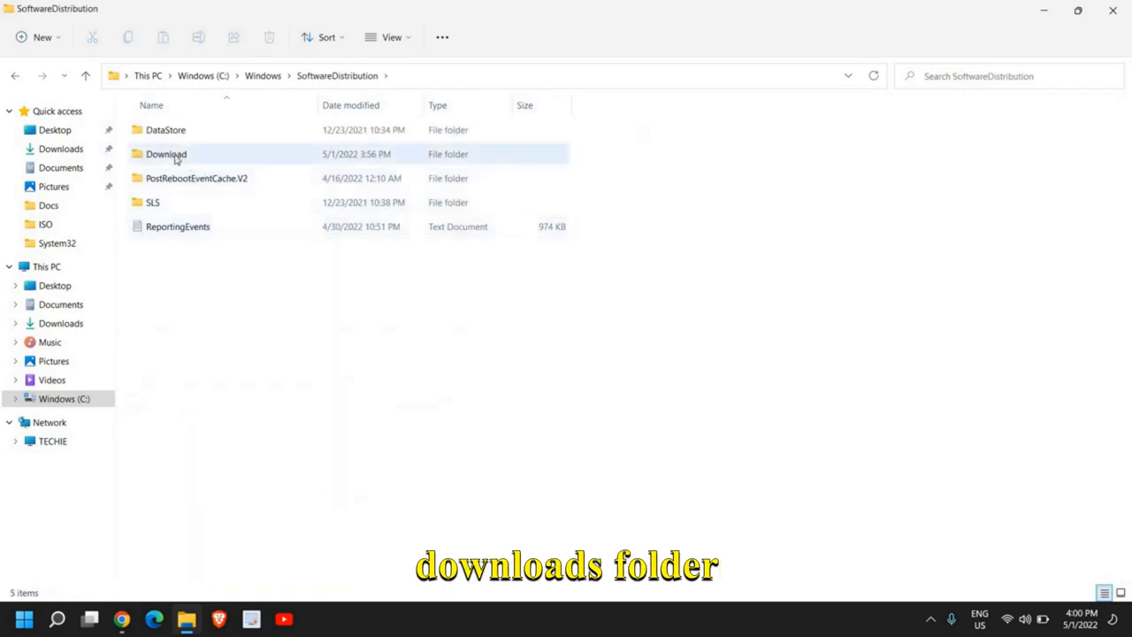
Permanently delete all four items in the Download folder, granting administrator permission for all
{"action": "double_click", "coordinate": [166, 154]}
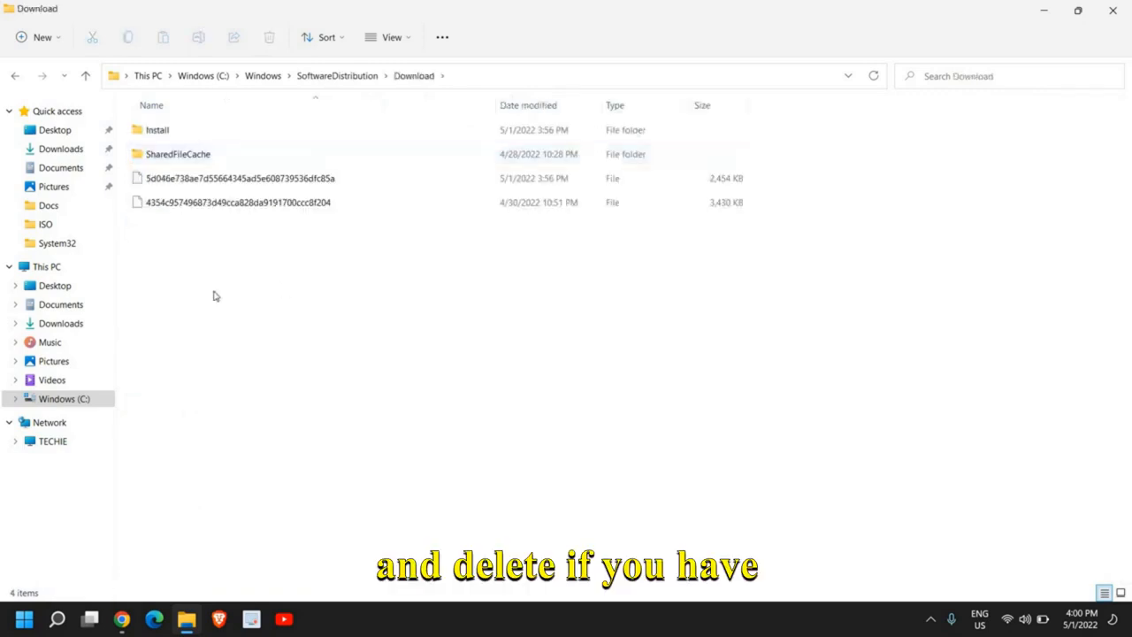
{"action": "key", "text": "ctrl+a"}
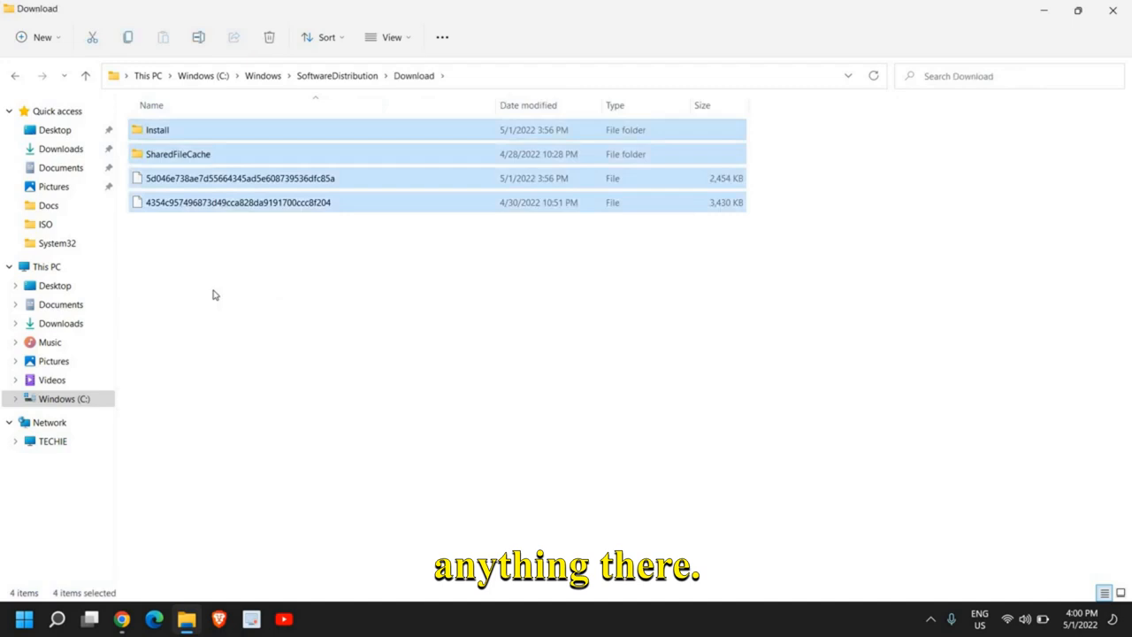
{"action": "key", "text": "Delete"}
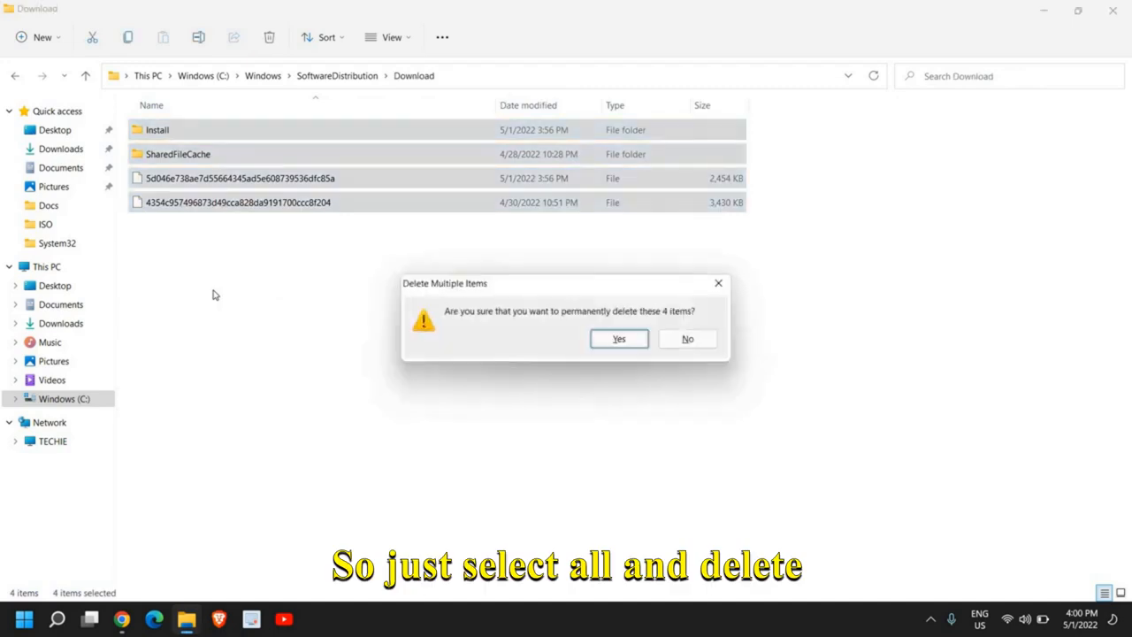
{"action": "left_click", "coordinate": [618, 339]}
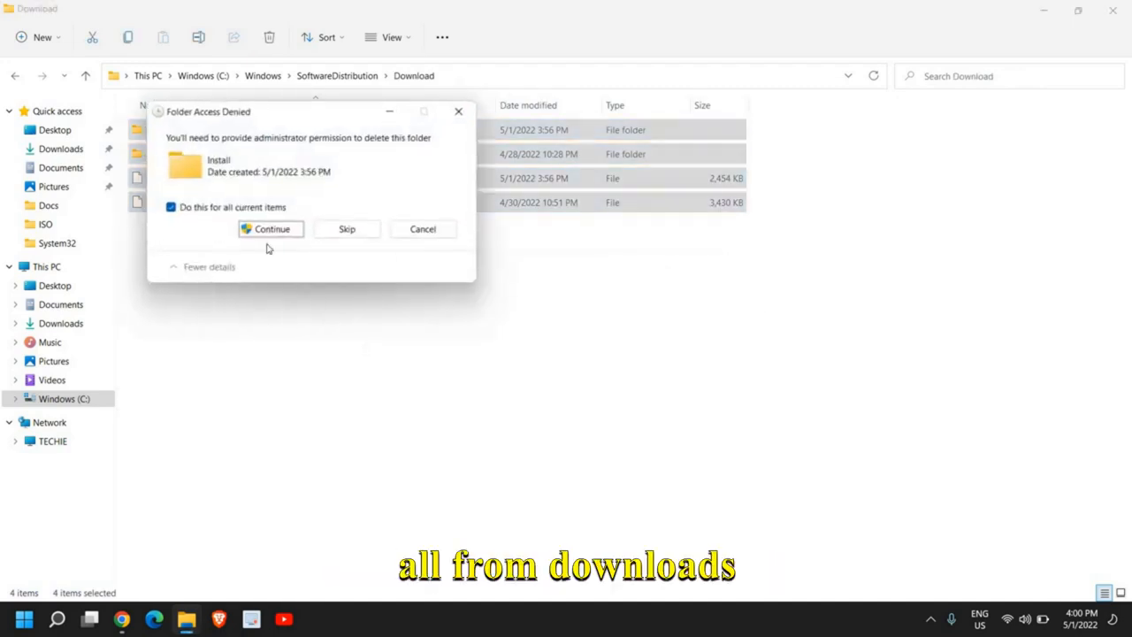
{"action": "left_click", "coordinate": [272, 229]}
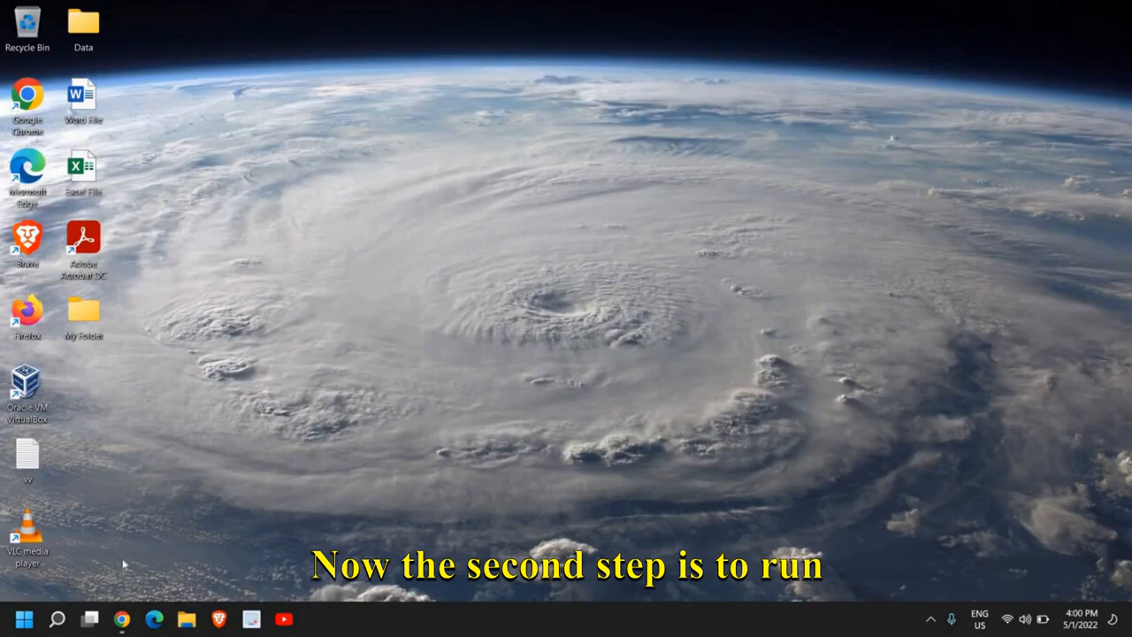
Search 'troubleshoot settings' and open the System > Troubleshoot settings page
{"action": "left_click", "coordinate": [24, 619]}
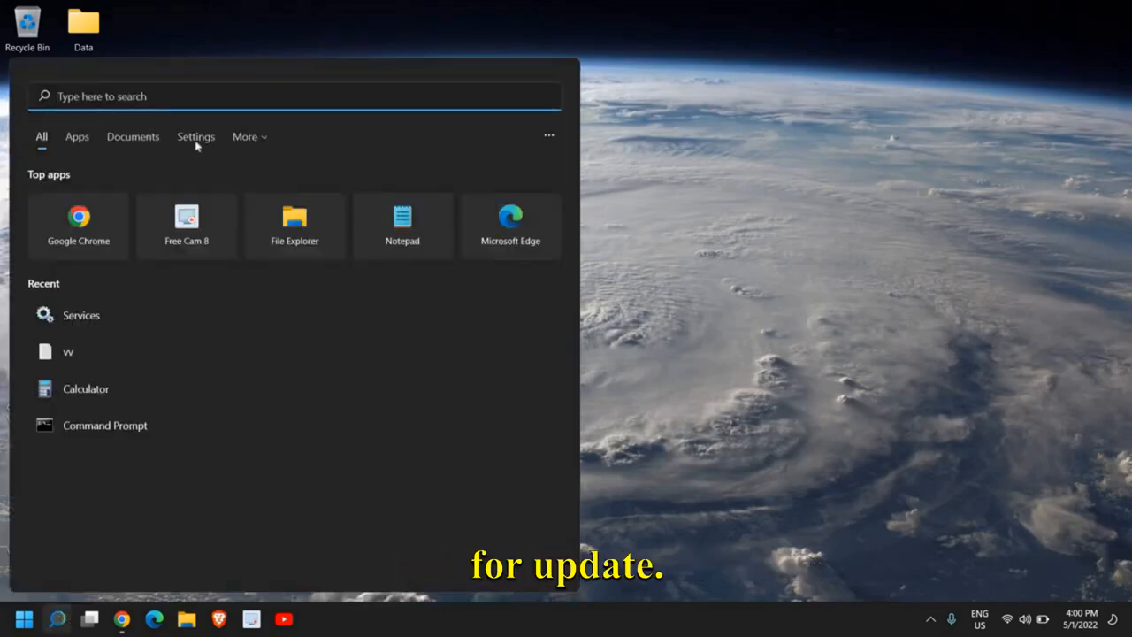
{"action": "type", "text": "troubleshoot settings"}
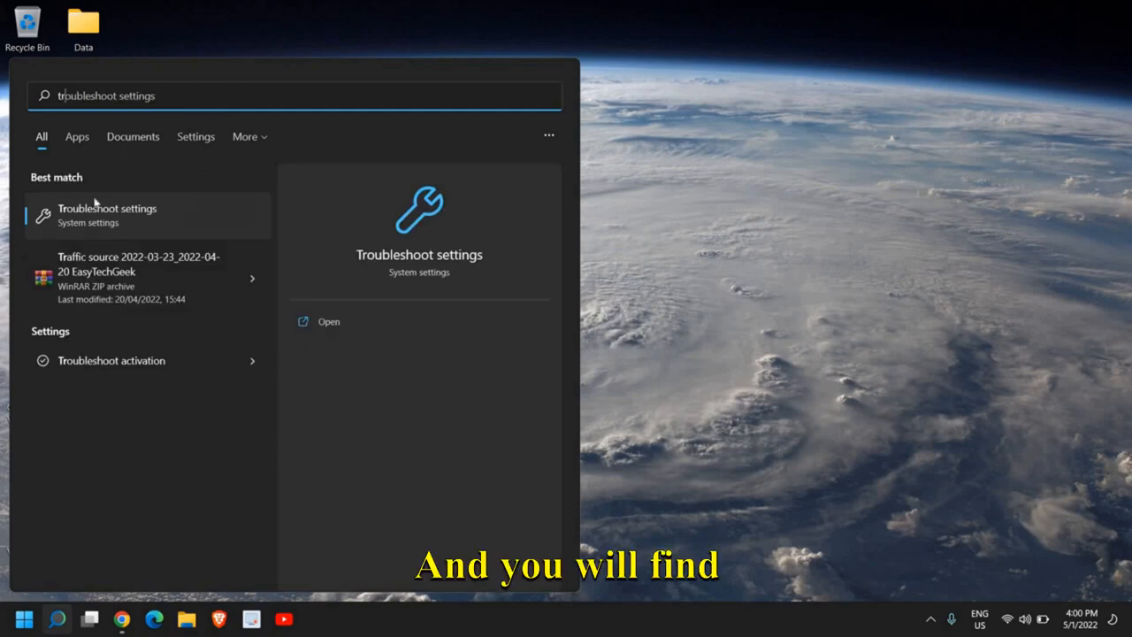
{"action": "left_click", "coordinate": [108, 215]}
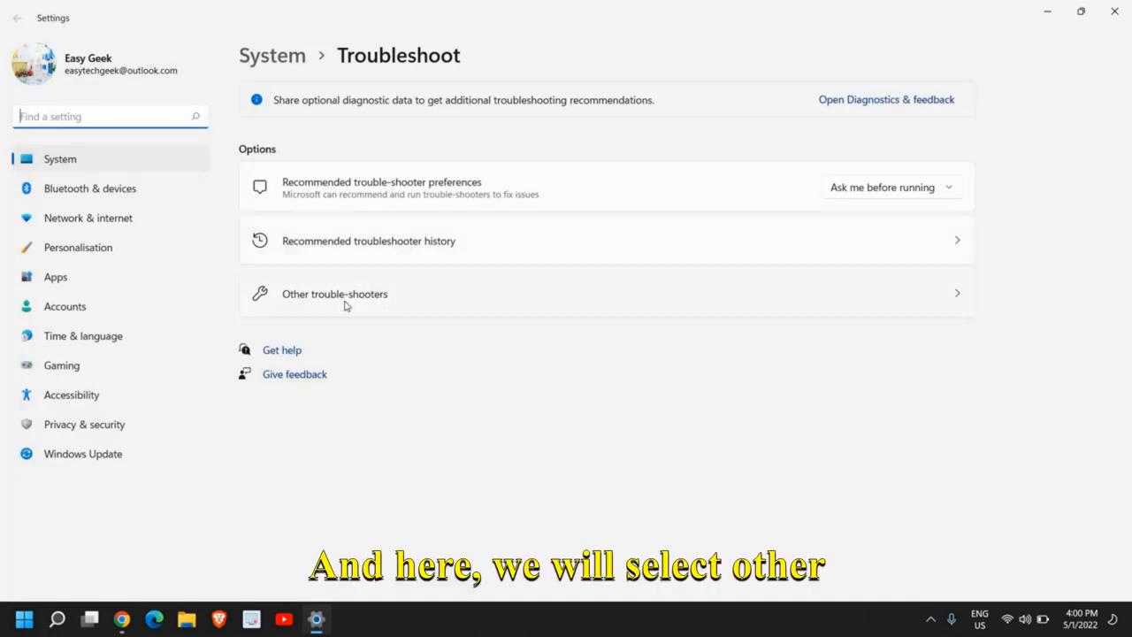
Run the Windows Update troubleshooter under Other trouble-shooters, then close Settings
{"action": "left_click", "coordinate": [334, 293]}
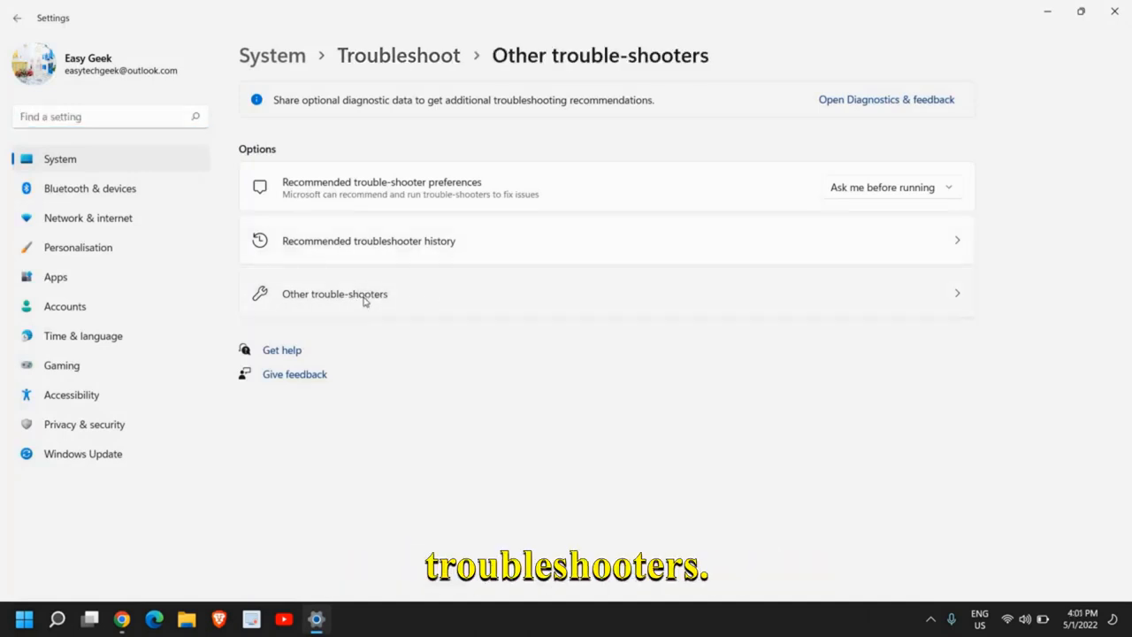
{"action": "left_click", "coordinate": [334, 294]}
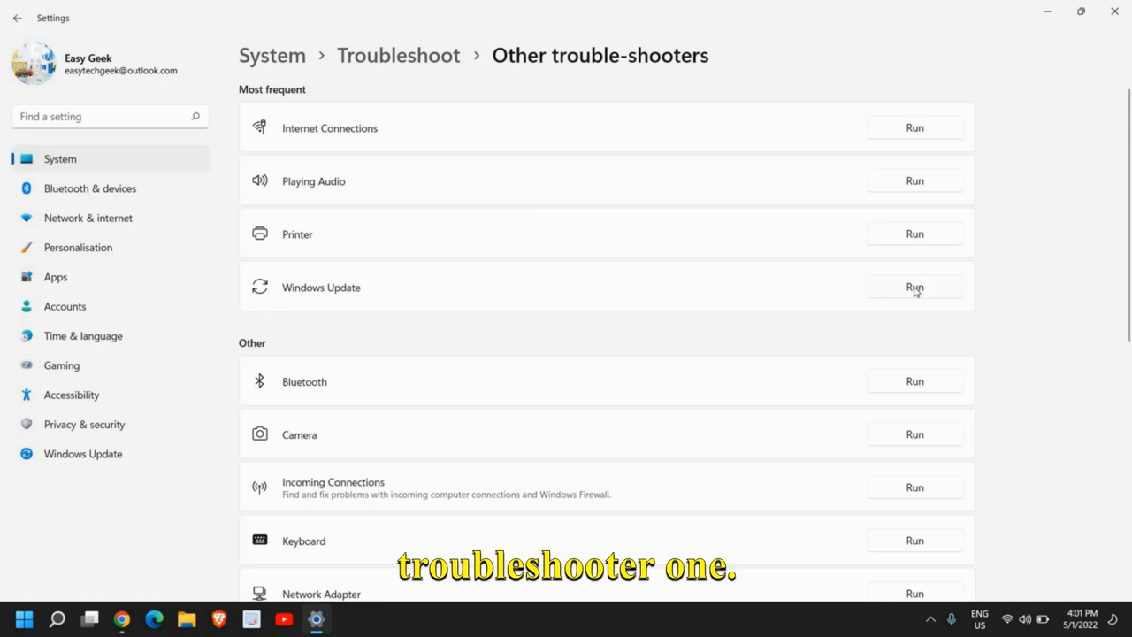
{"action": "left_click", "coordinate": [915, 288]}
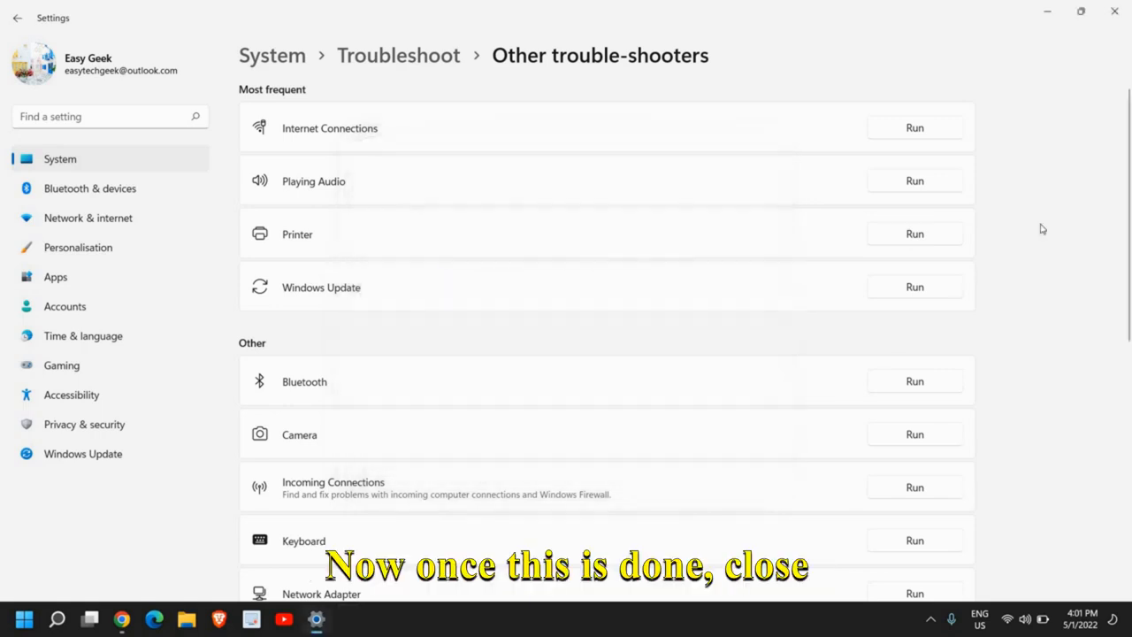
{"action": "left_click", "coordinate": [1113, 11]}
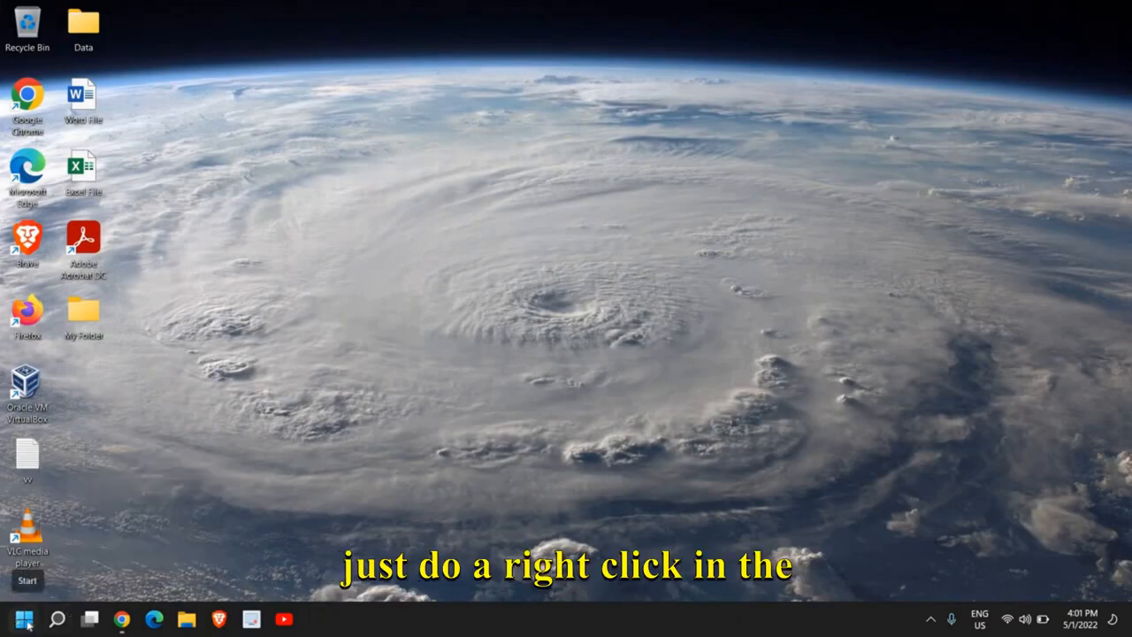
Open the Run dialog from the Start button's power-user menu
{"action": "right_click", "coordinate": [24, 618]}
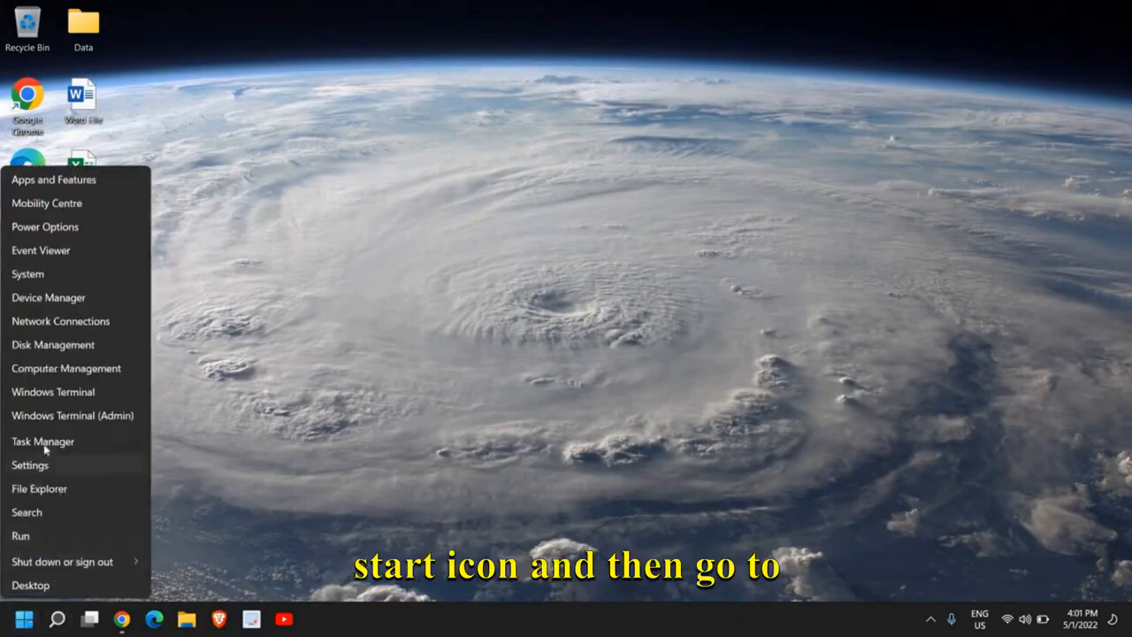
{"action": "left_click", "coordinate": [21, 535]}
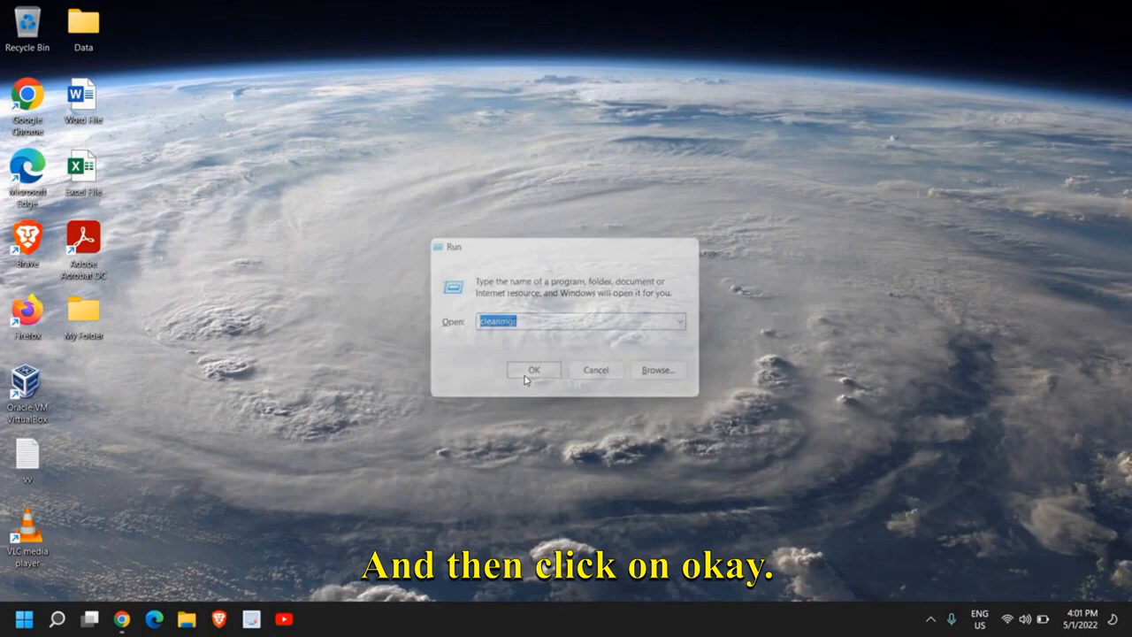
Launch cleanmgr and delete all checked junk file categories (93.3 MB) from drive C
{"action": "left_click", "coordinate": [533, 370]}
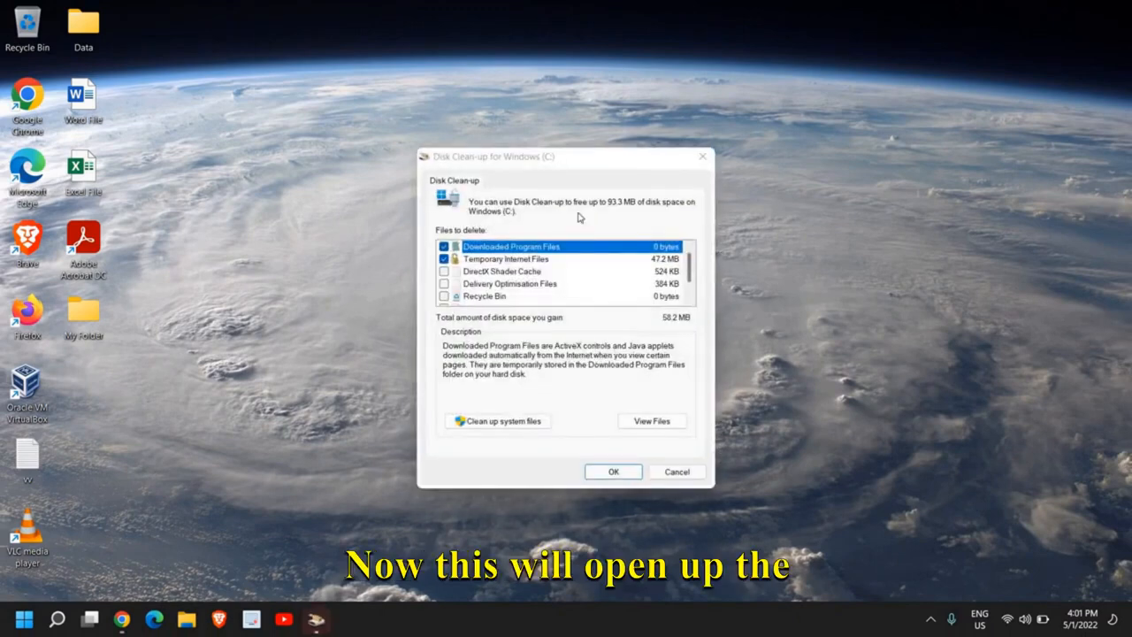
{"action": "mouse_move", "coordinate": [538, 175]}
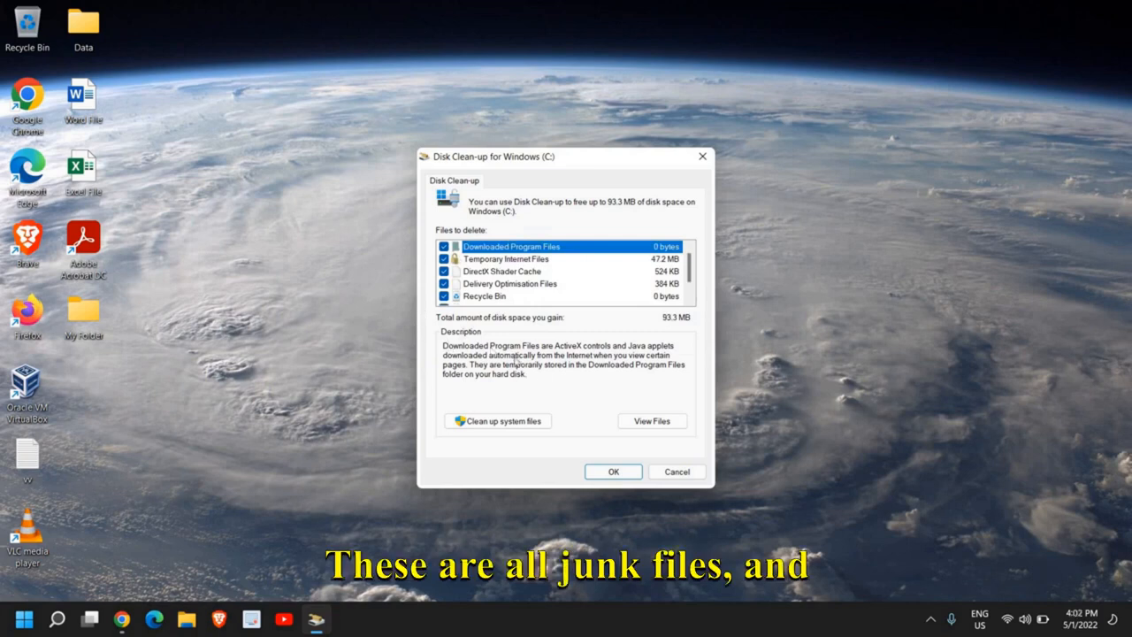
{"action": "mouse_move", "coordinate": [564, 300]}
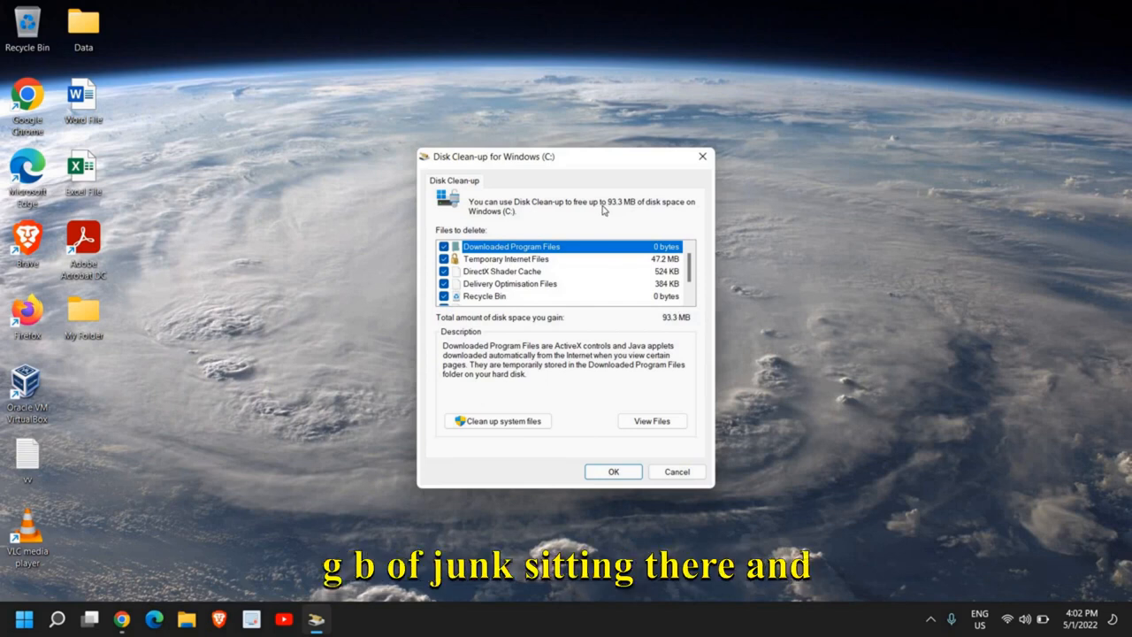
{"action": "mouse_move", "coordinate": [552, 227]}
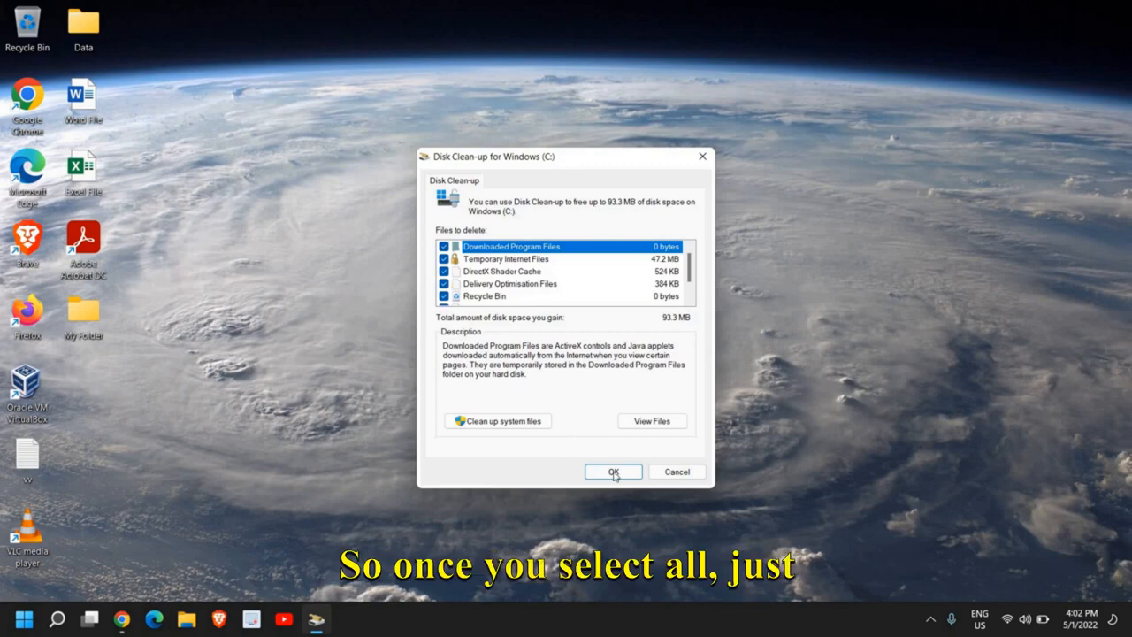
{"action": "left_click", "coordinate": [613, 471]}
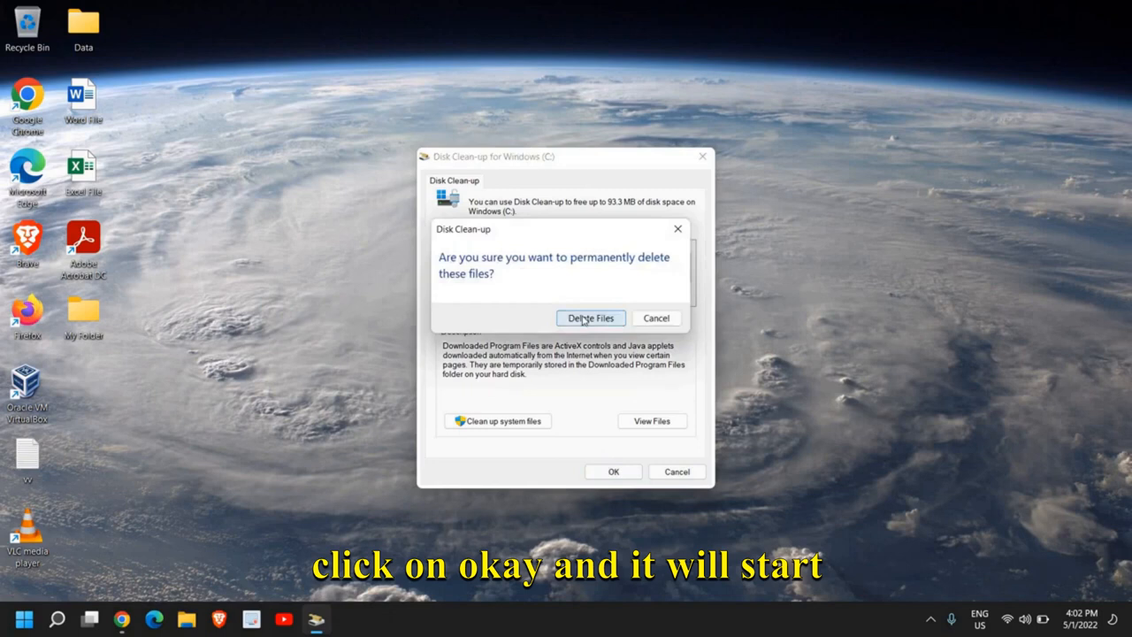
{"action": "left_click", "coordinate": [591, 317]}
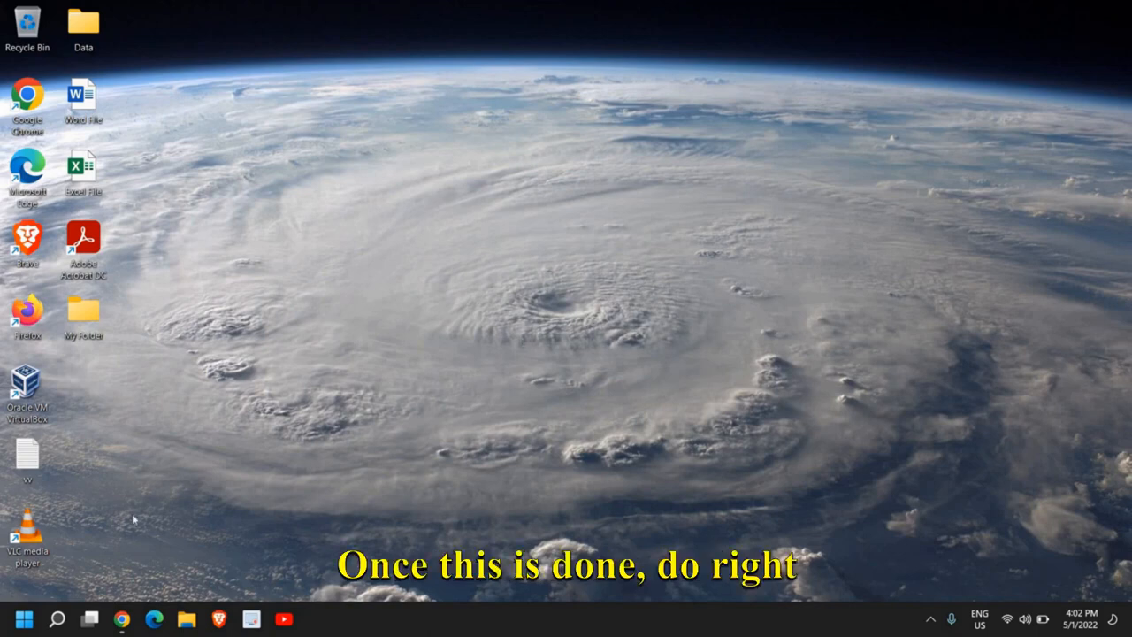
{"action": "right_click", "coordinate": [25, 618]}
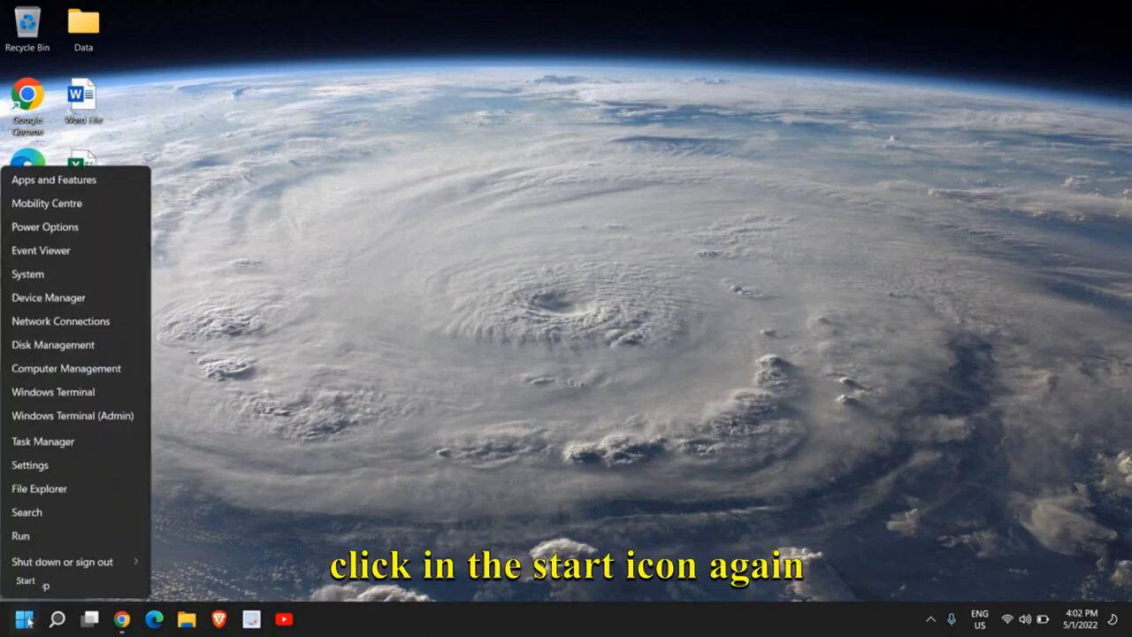
{"action": "left_click", "coordinate": [24, 618]}
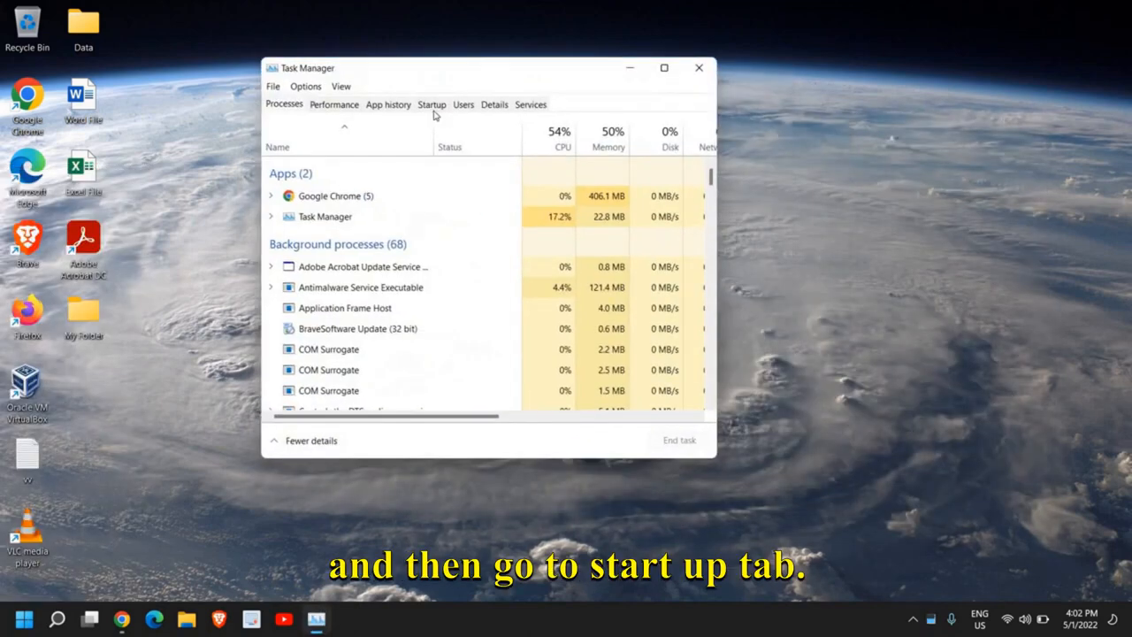
{"action": "left_click", "coordinate": [432, 104]}
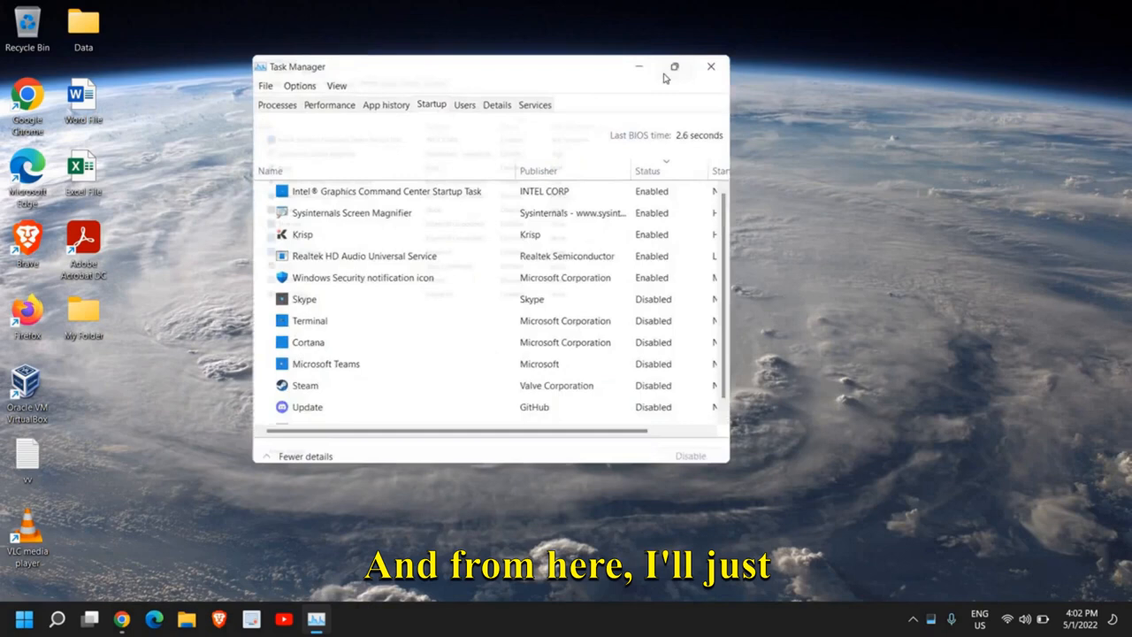
{"action": "left_click", "coordinate": [674, 67]}
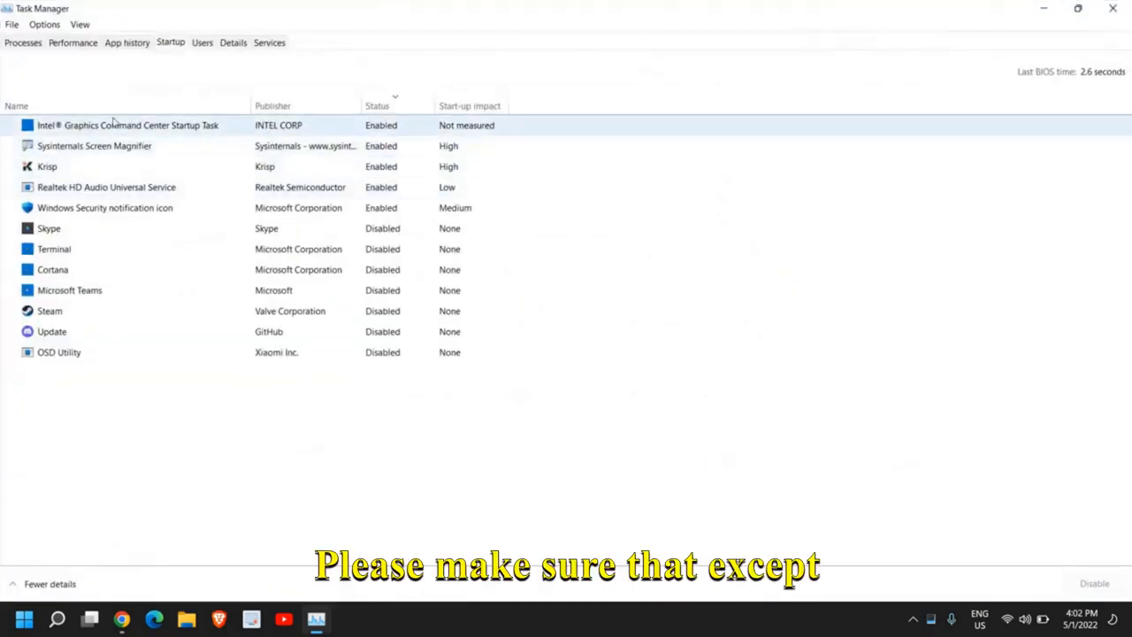
{"action": "mouse_move", "coordinate": [51, 138]}
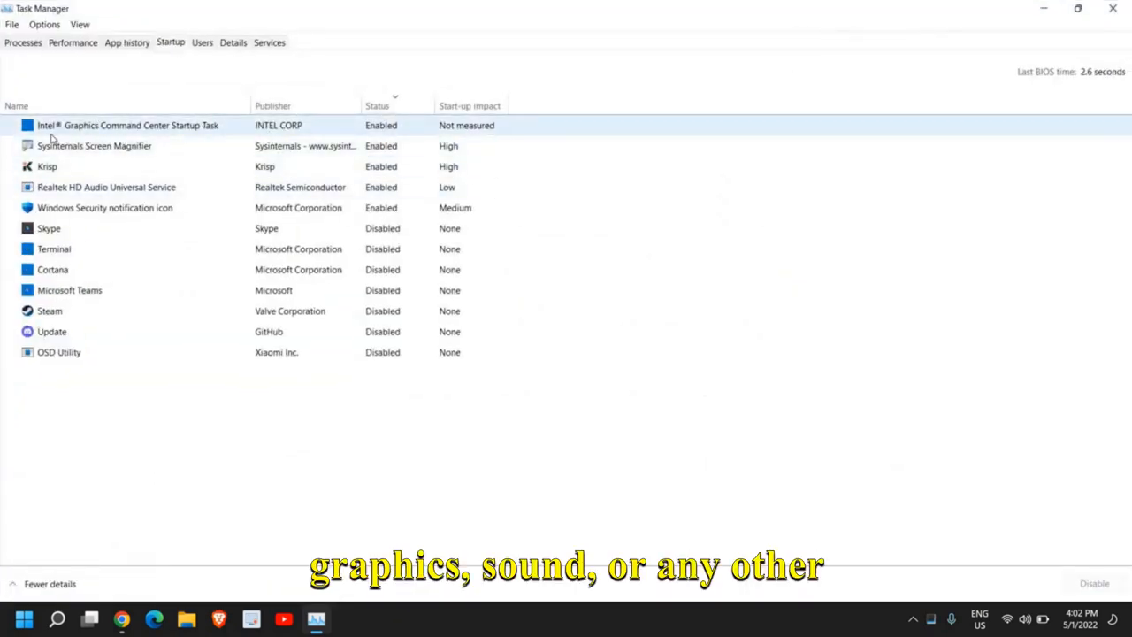
{"action": "left_click", "coordinate": [49, 229]}
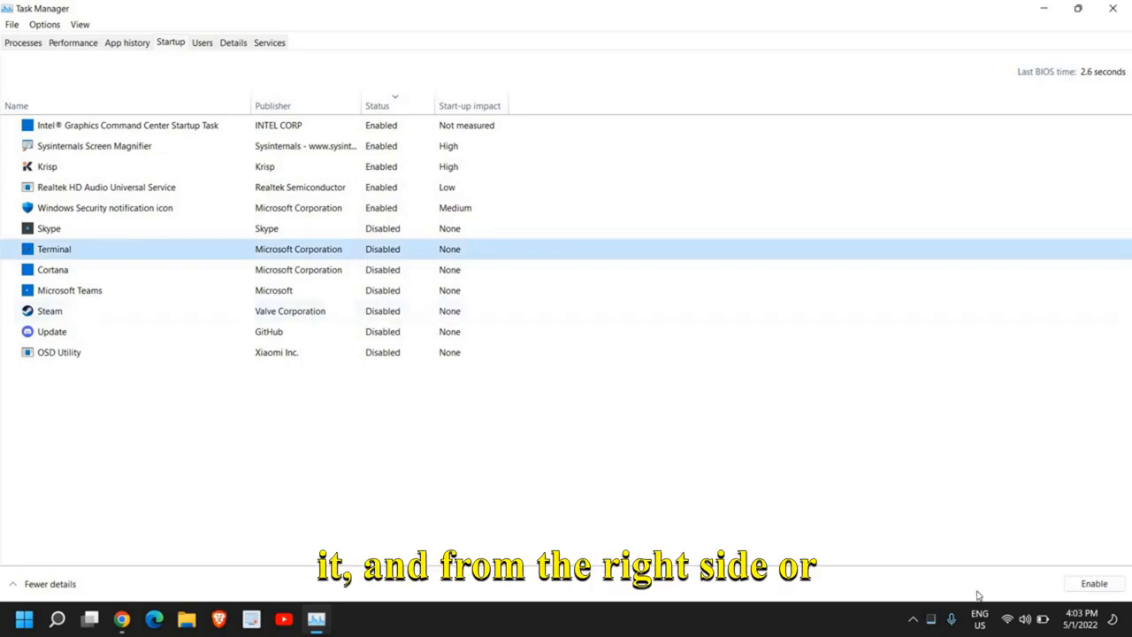
{"action": "mouse_move", "coordinate": [274, 265]}
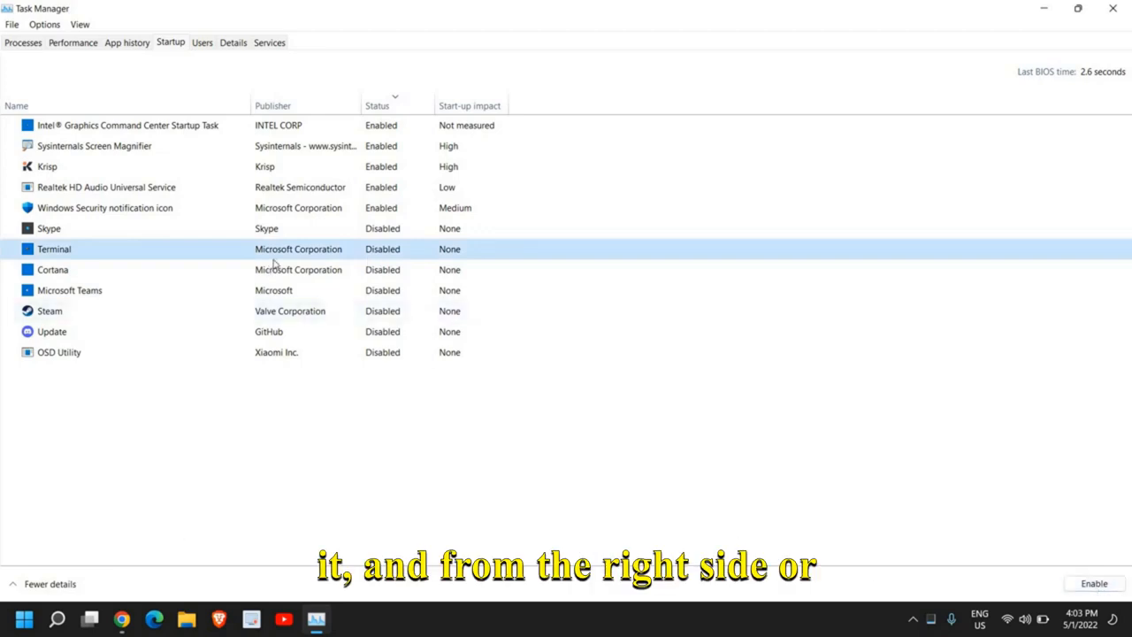
{"action": "right_click", "coordinate": [54, 248]}
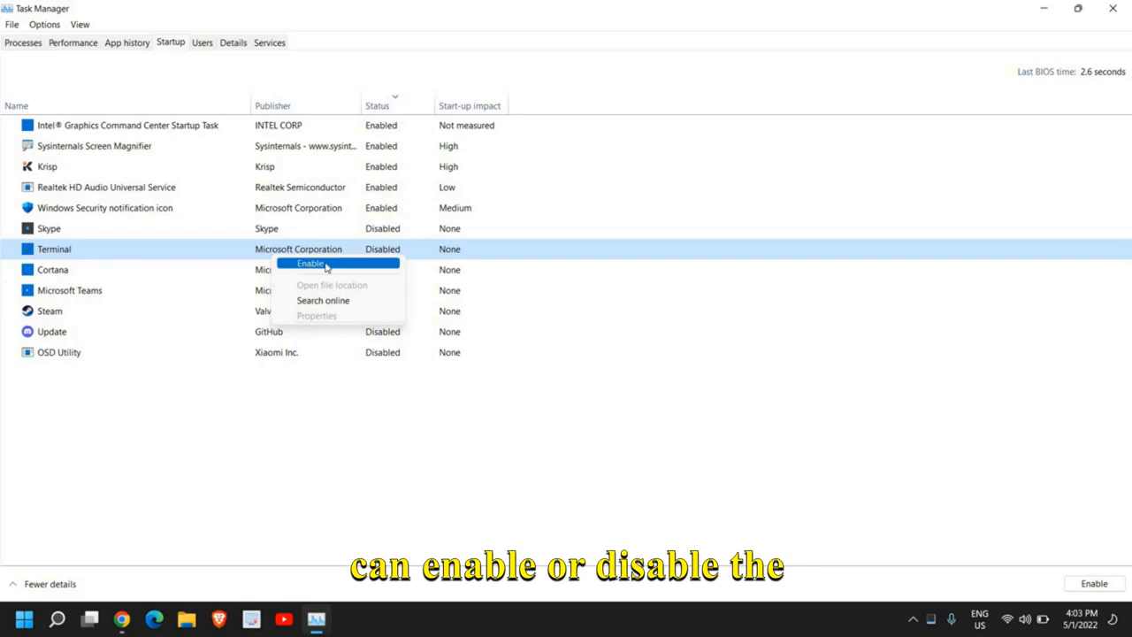
{"action": "mouse_move", "coordinate": [174, 435]}
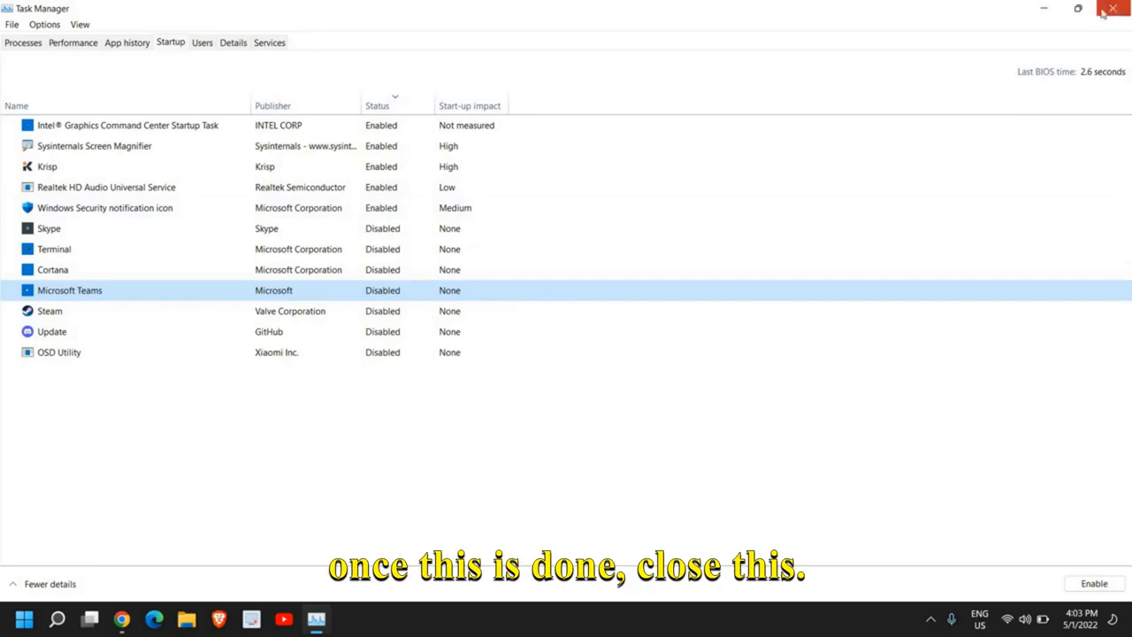
{"action": "left_click", "coordinate": [1113, 8]}
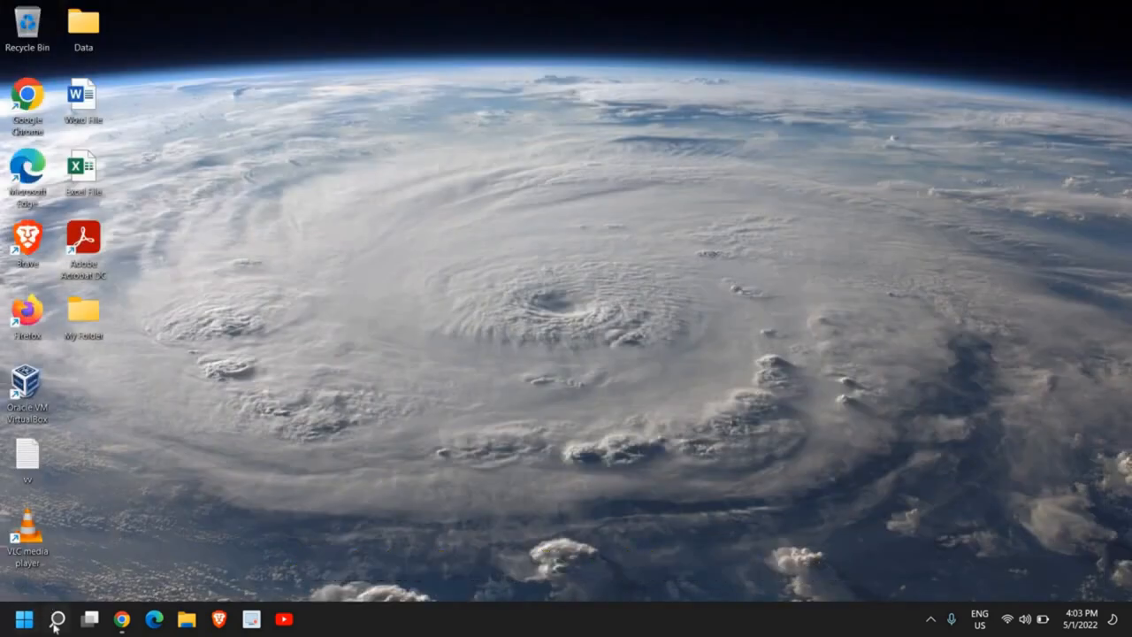
Search for cmd and launch Command Prompt as administrator
{"action": "left_click", "coordinate": [56, 618]}
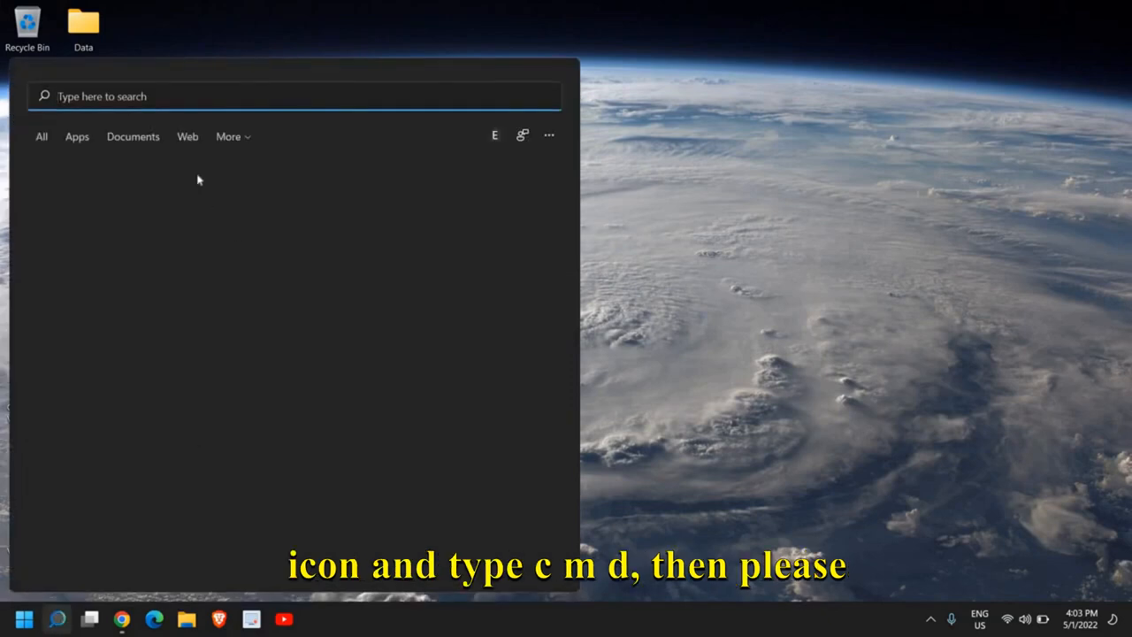
{"action": "type", "text": "cmd"}
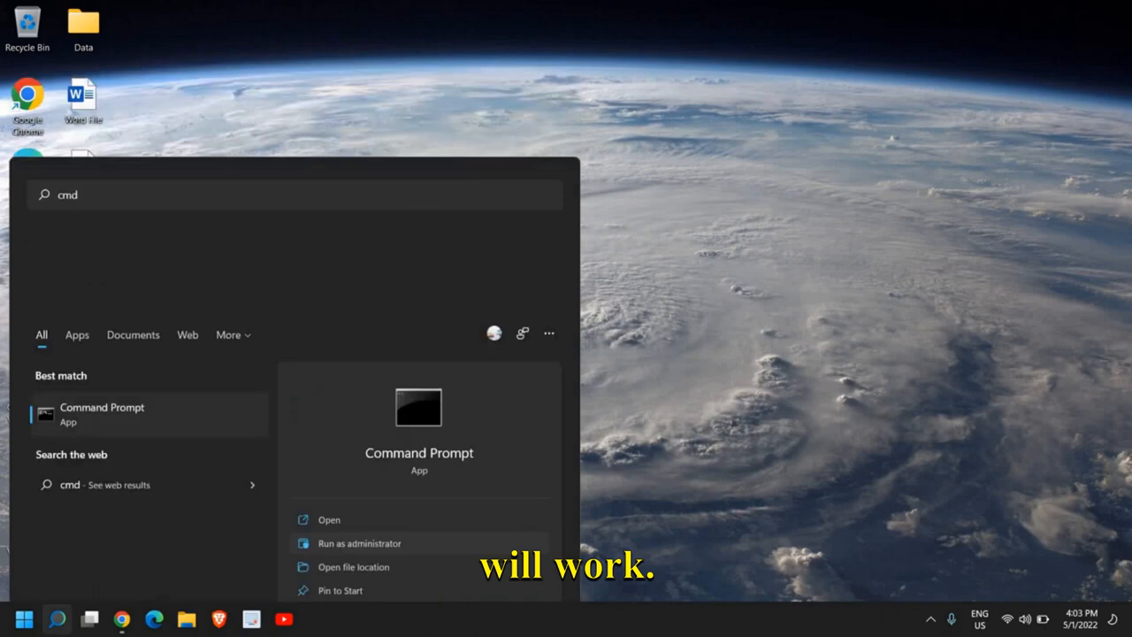
{"action": "left_click", "coordinate": [359, 543]}
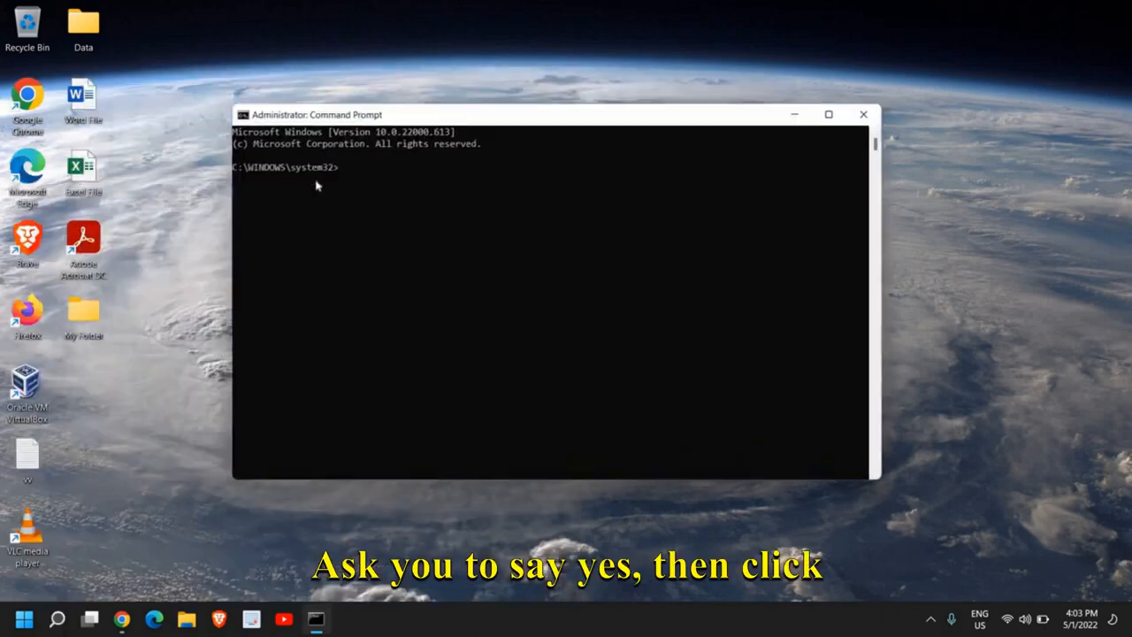
Enter sfc /scannow in the administrator Command Prompt to start the system file scan
{"action": "type", "text": "sfc /"}
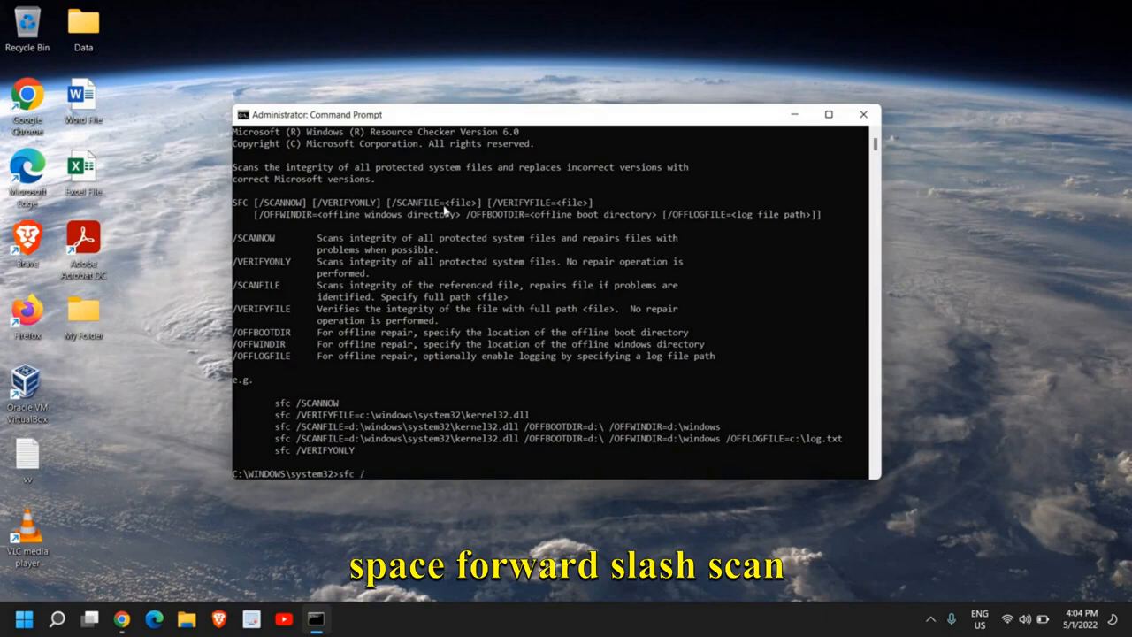
{"action": "type", "text": "scannow"}
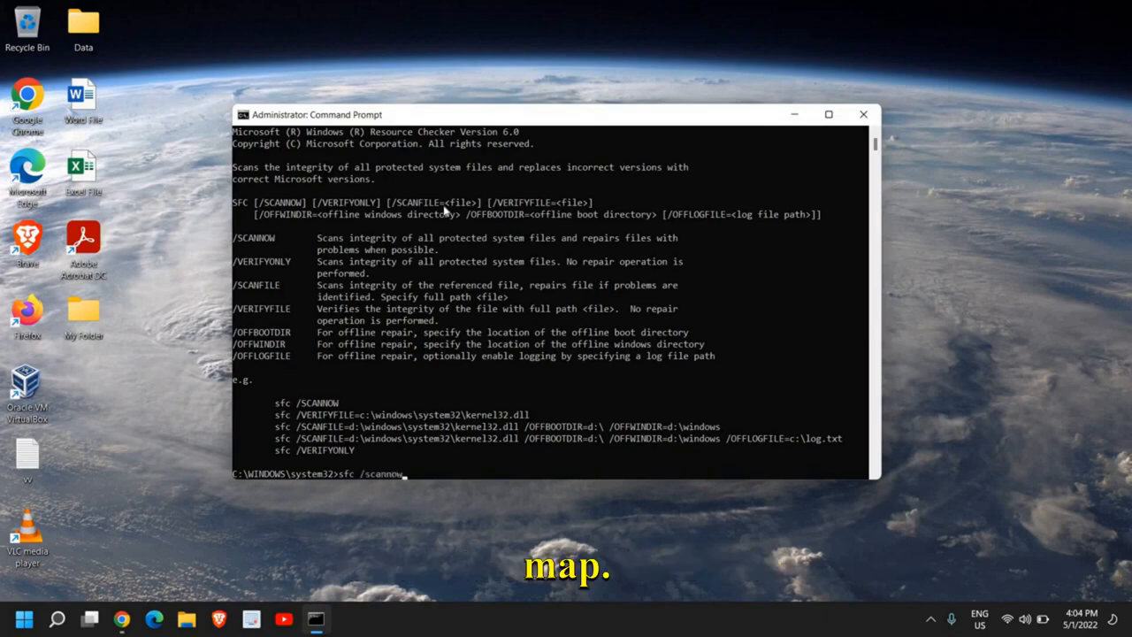
{"action": "left_click", "coordinate": [829, 114]}
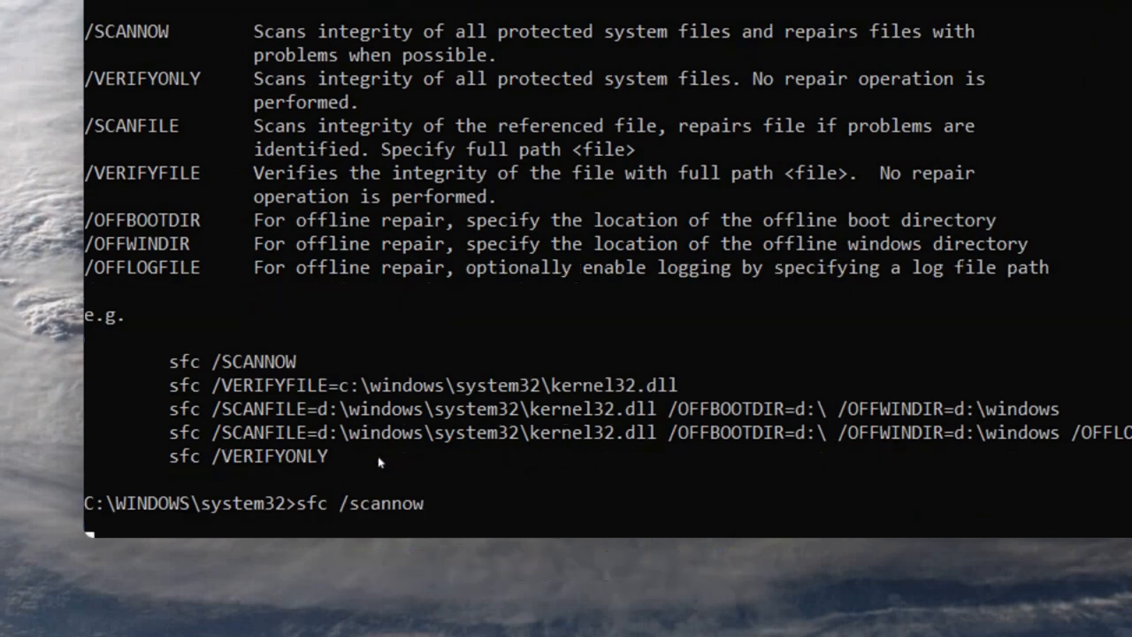
{"action": "key", "text": "enter"}
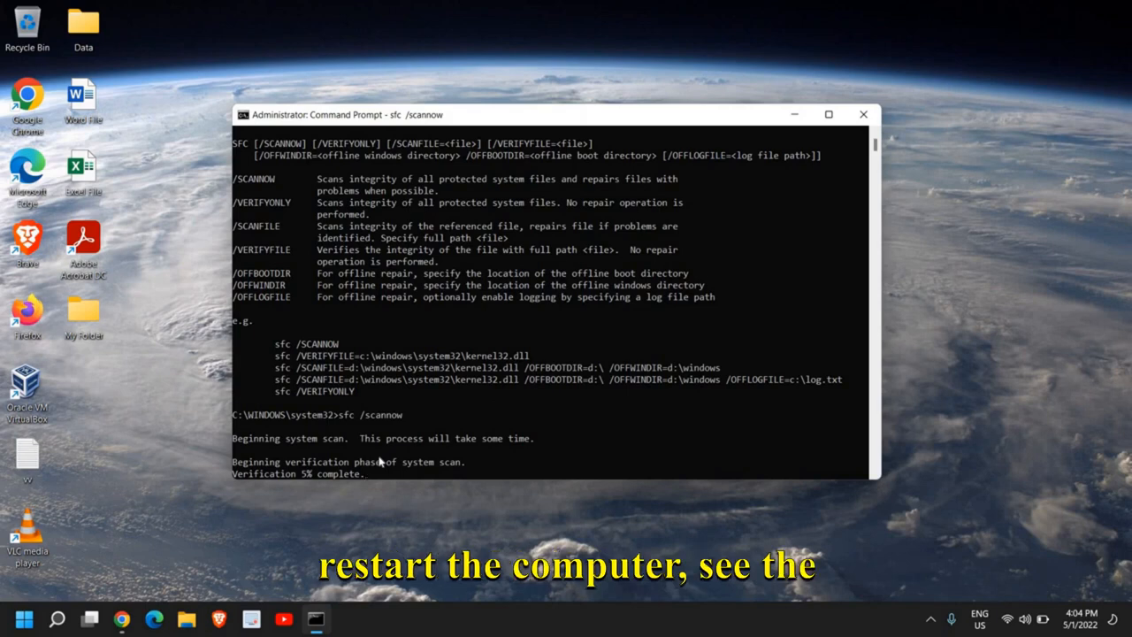
{"action": "mouse_move", "coordinate": [800, 226]}
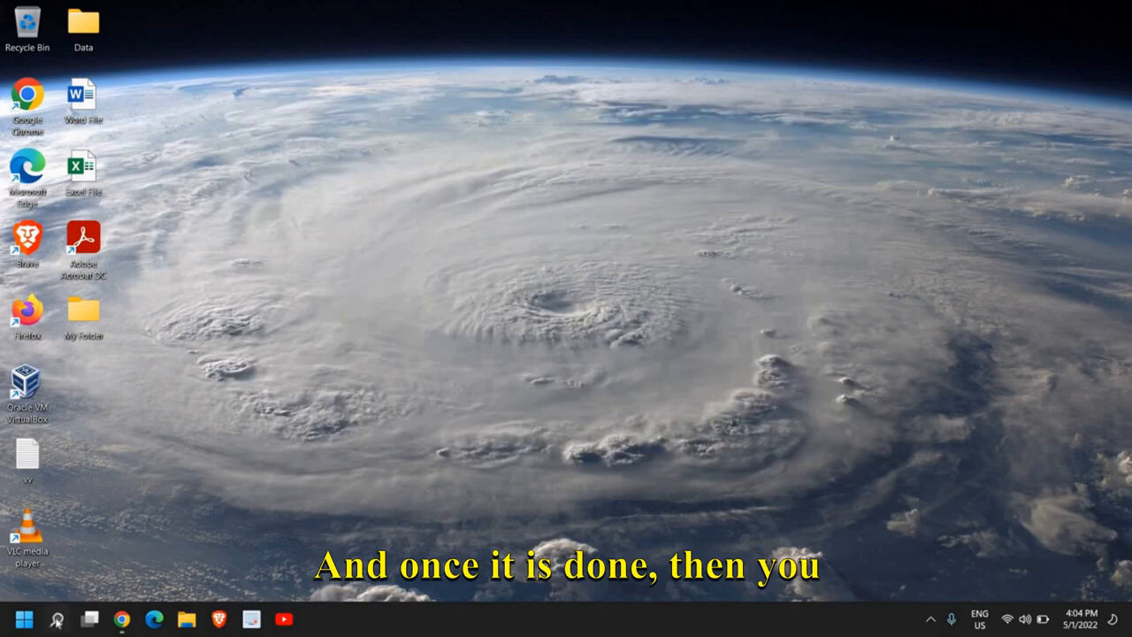
Type 'upd' in Windows Search to list Windows Update settings
{"action": "left_click", "coordinate": [56, 618]}
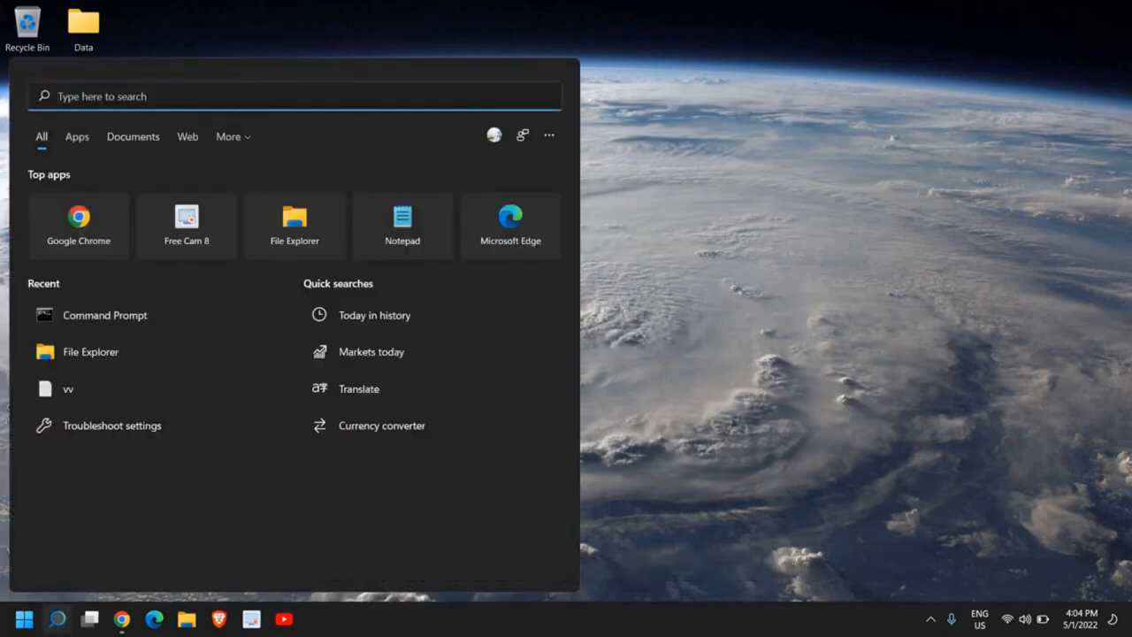
{"action": "type", "text": "upd"}
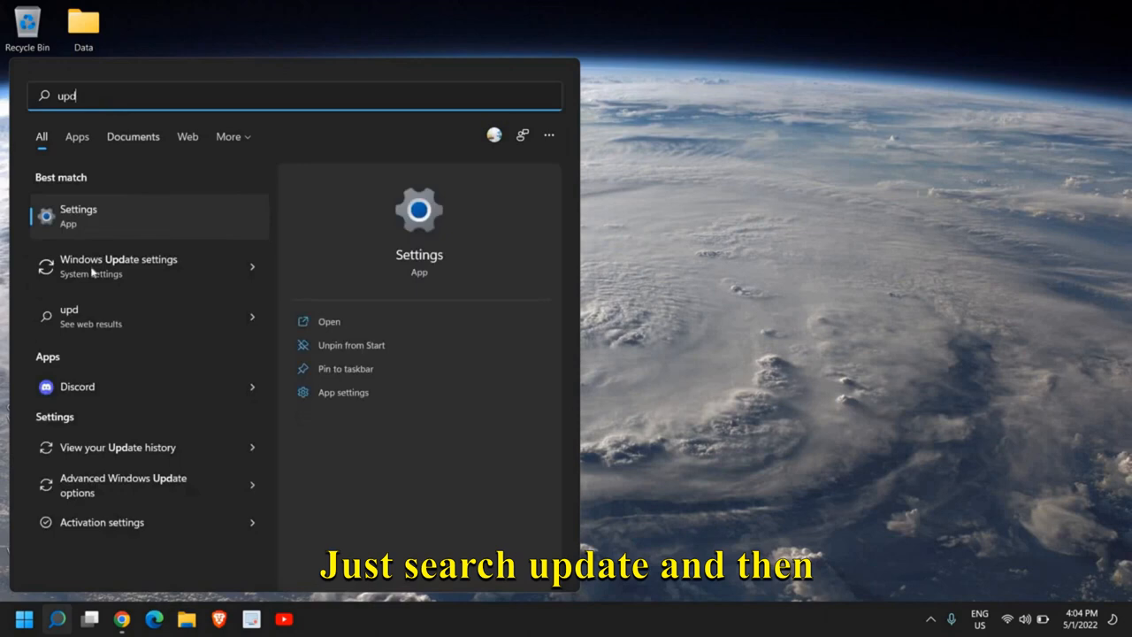